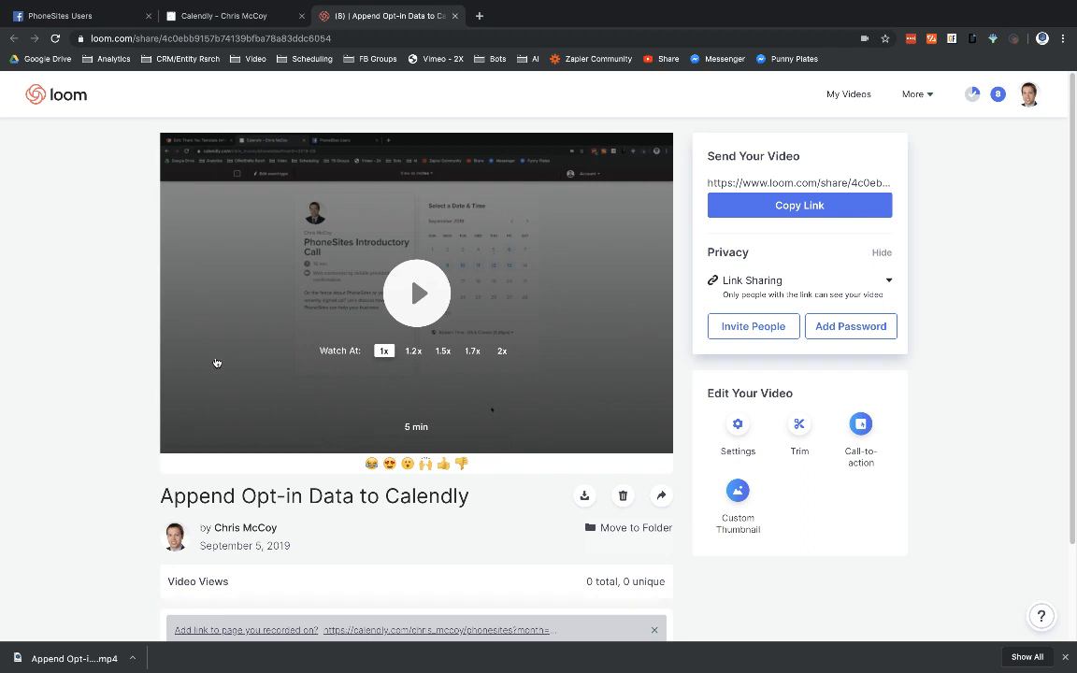
mouse_move(101, 333)
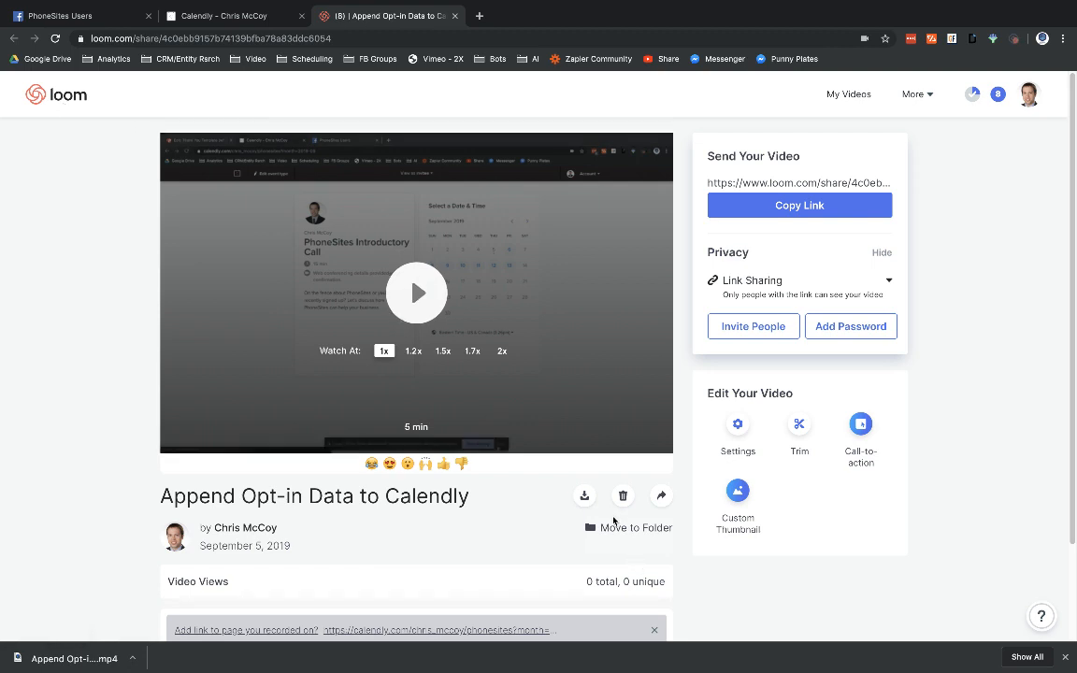
mouse_move(587, 516)
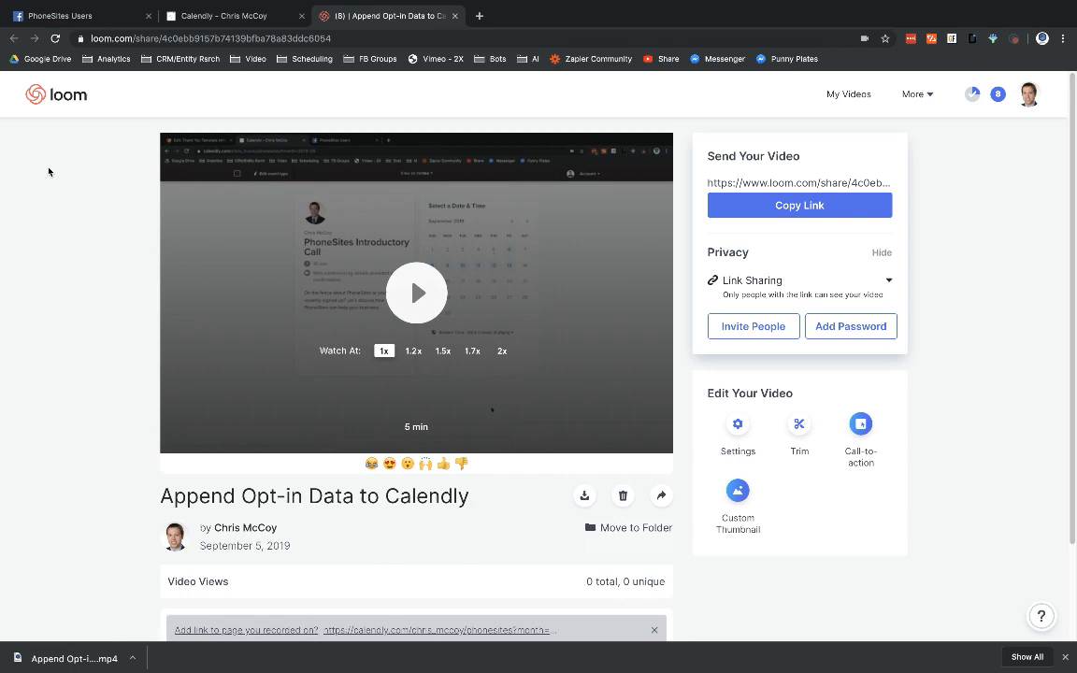
Step: Go to the YouTube home page in the current browser tab
click(224, 37)
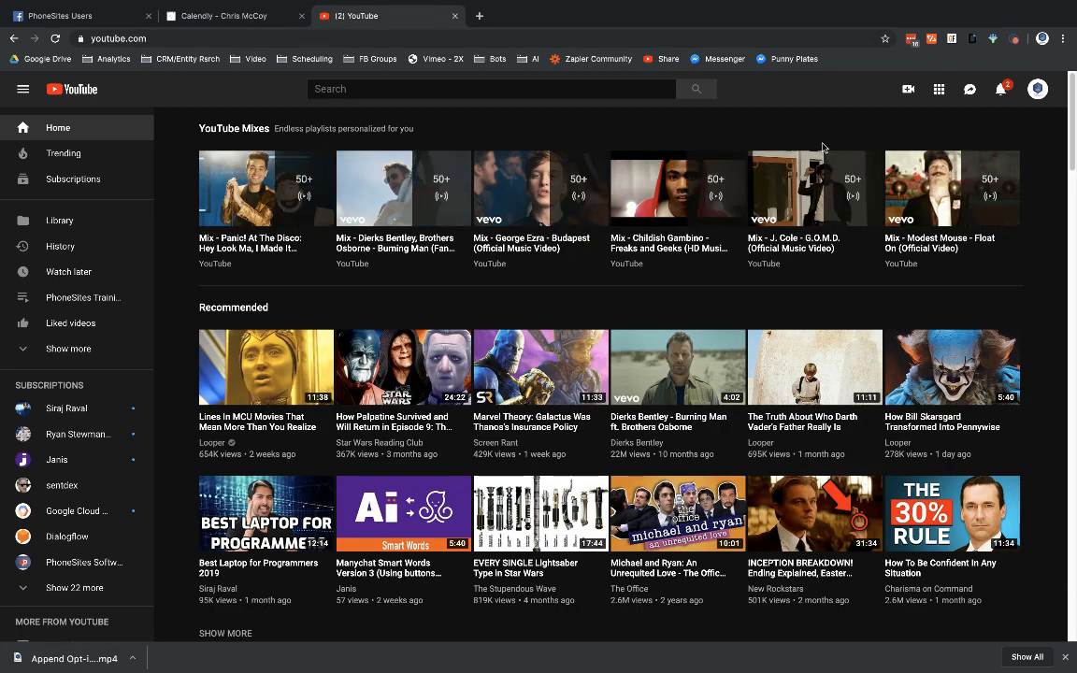
mouse_move(774, 142)
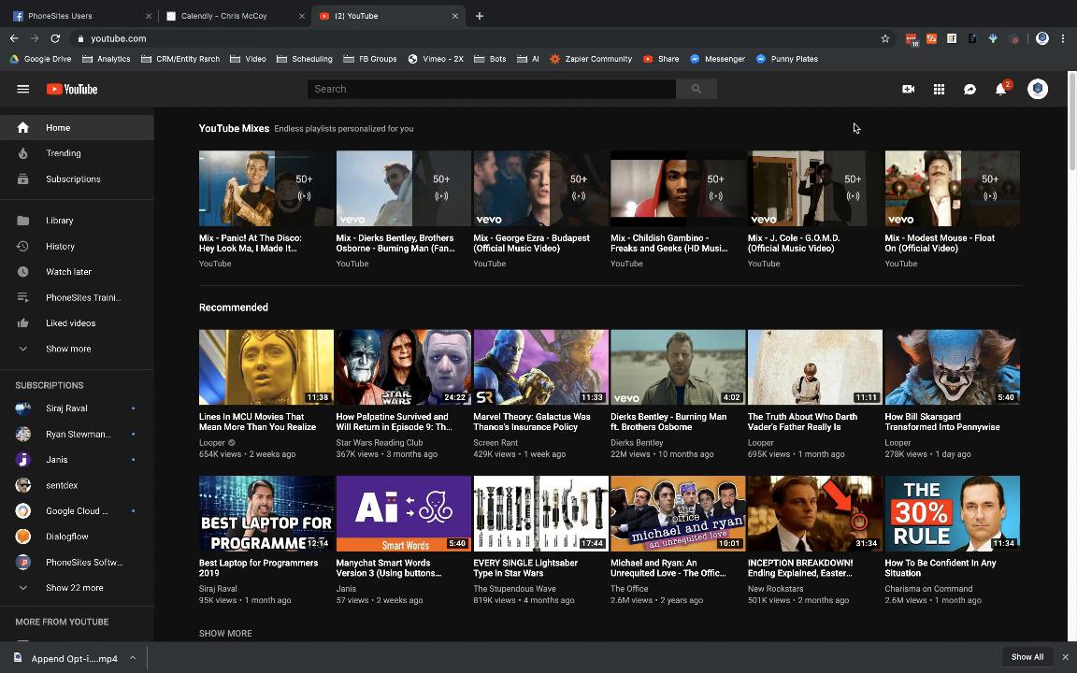
mouse_move(907, 90)
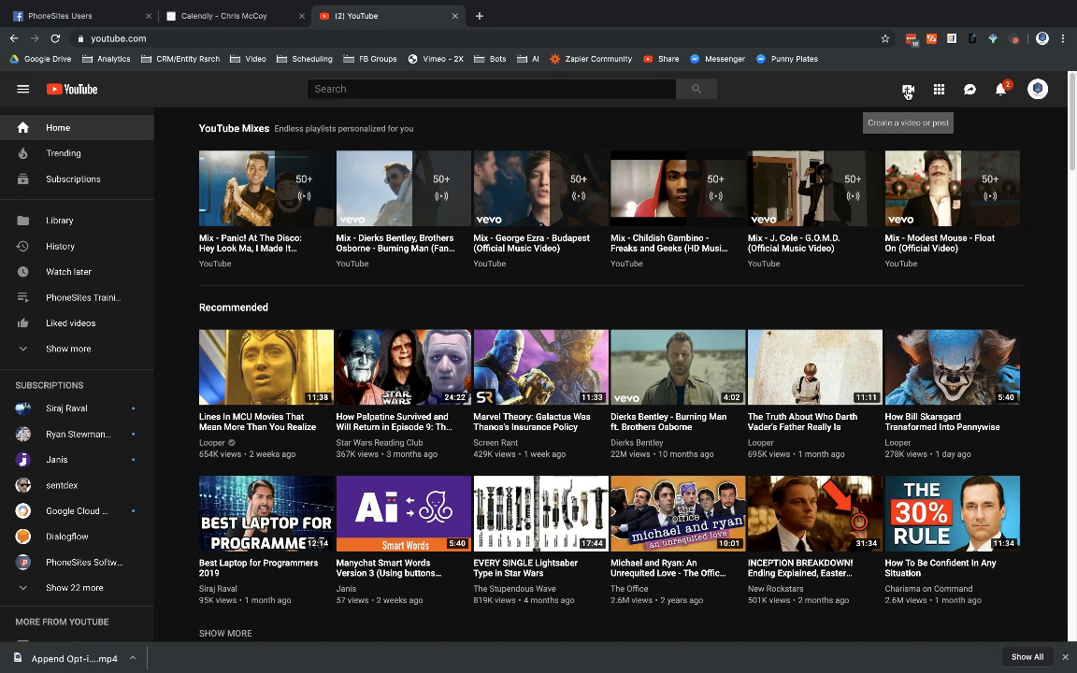
mouse_move(878, 102)
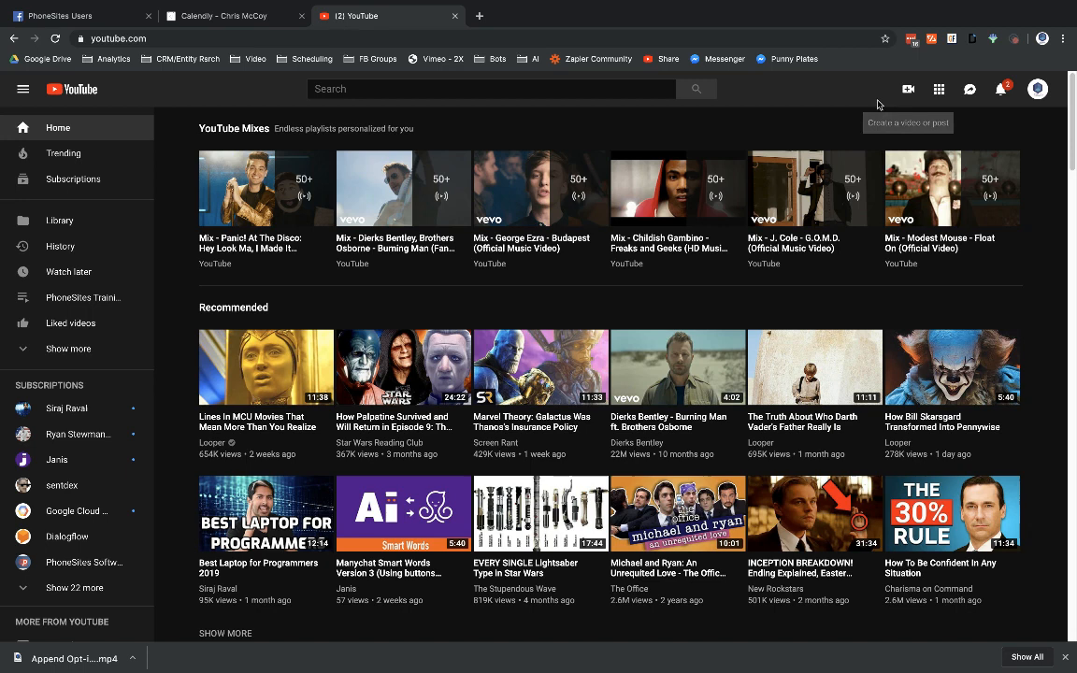
mouse_move(836, 97)
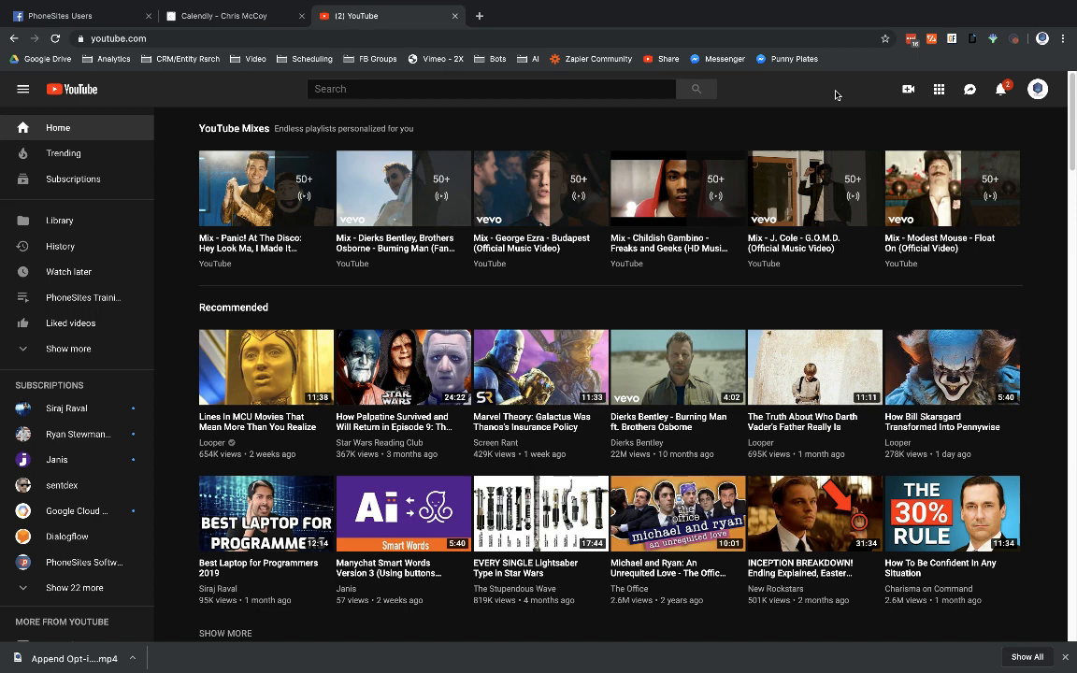
mouse_move(879, 95)
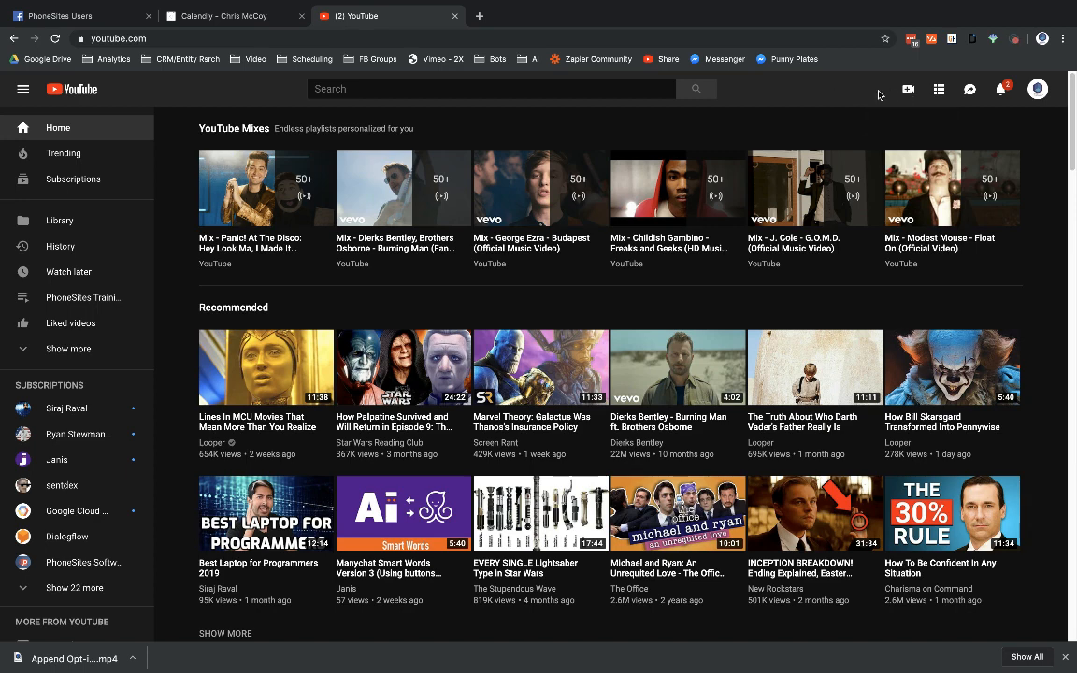
mouse_move(907, 89)
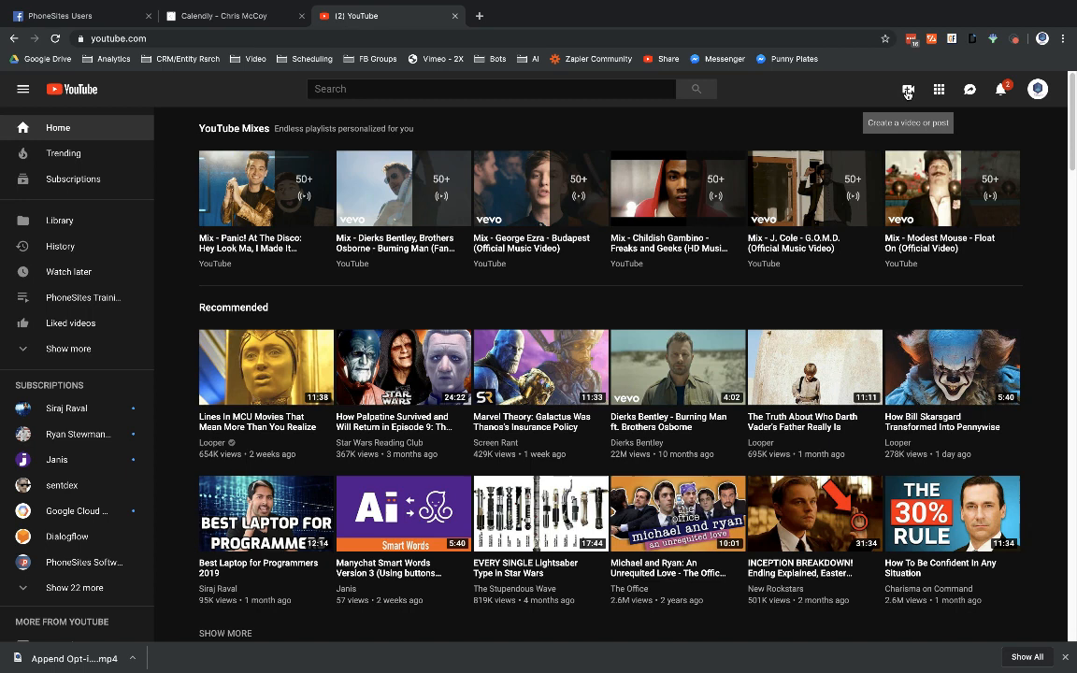
Step: Start a new video upload and review the privacy choices, leaving it Unlisted
click(907, 90)
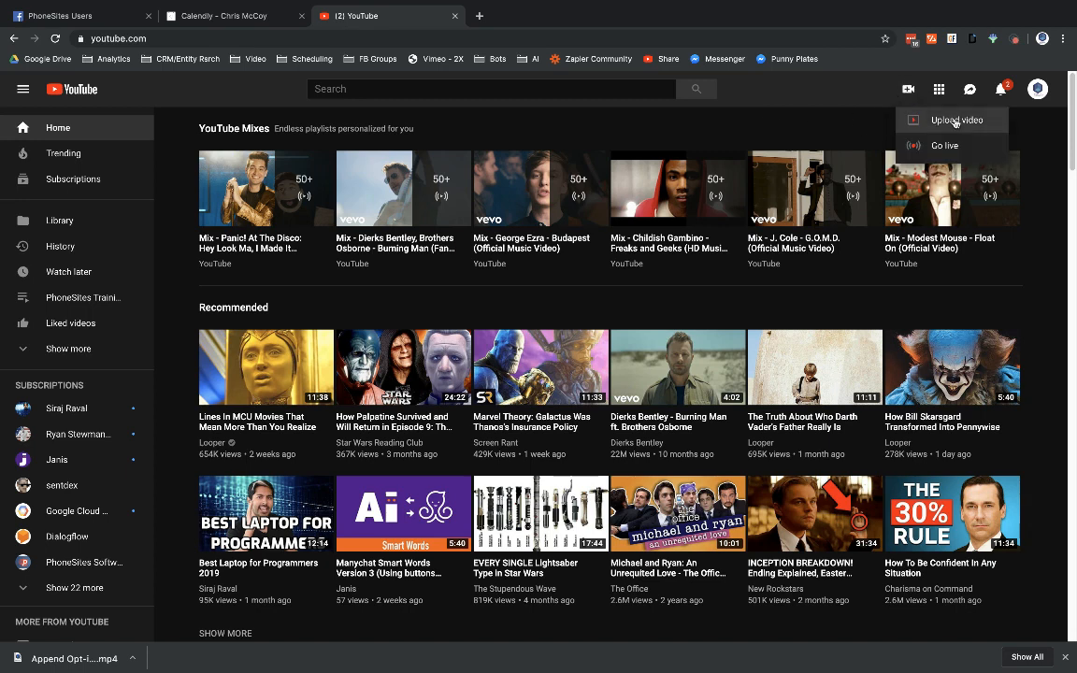
click(957, 120)
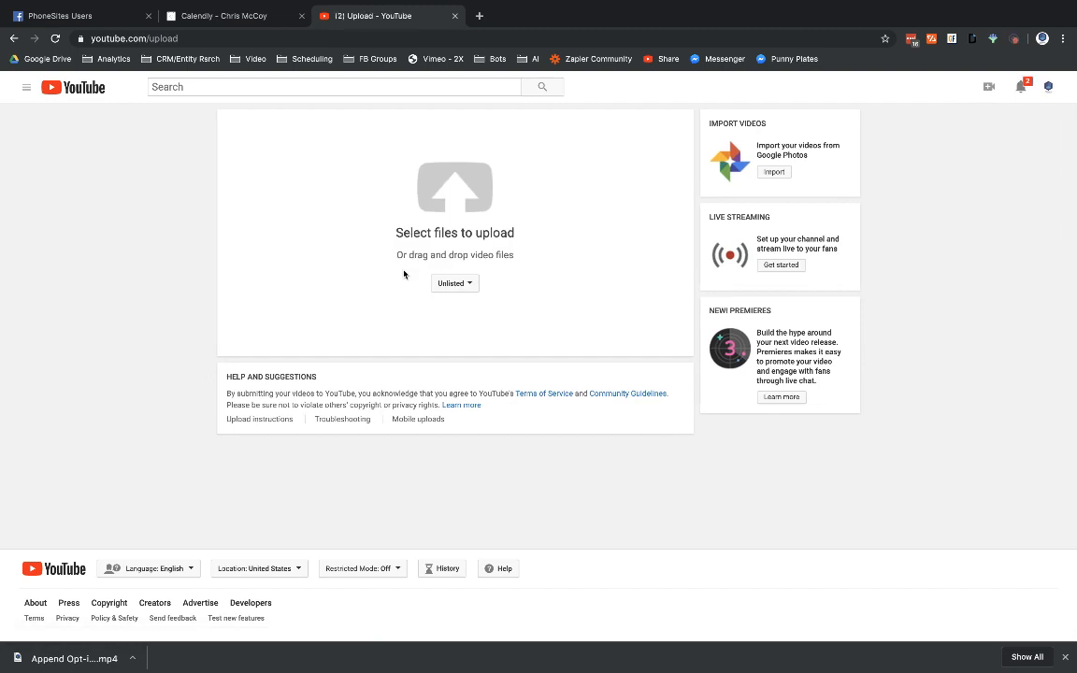
mouse_move(427, 292)
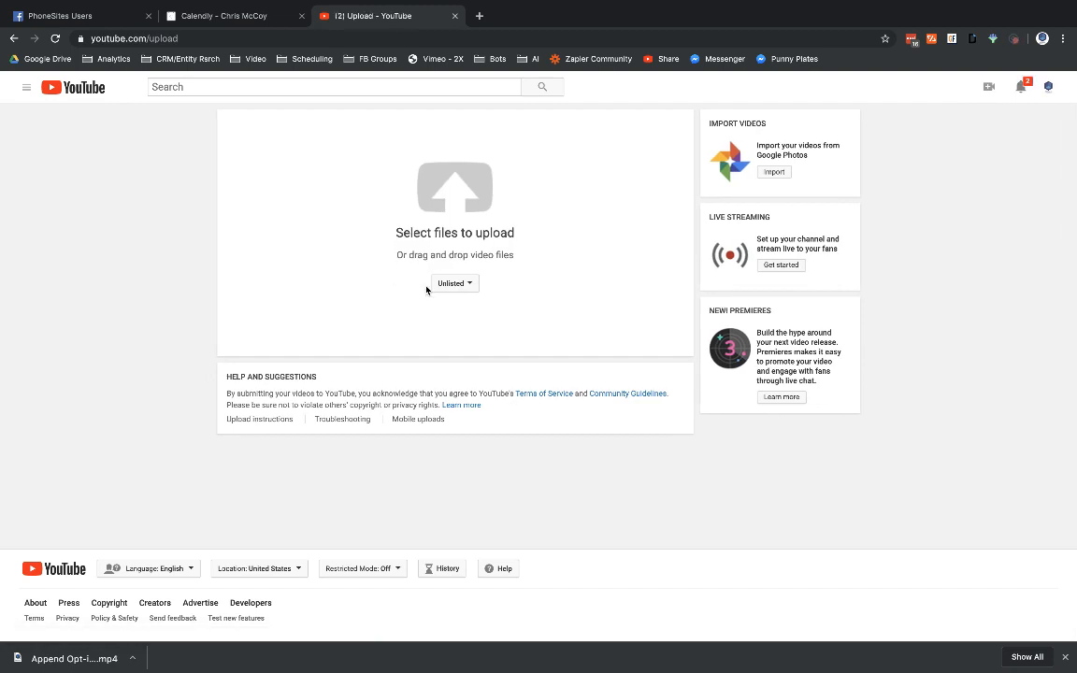
mouse_move(442, 297)
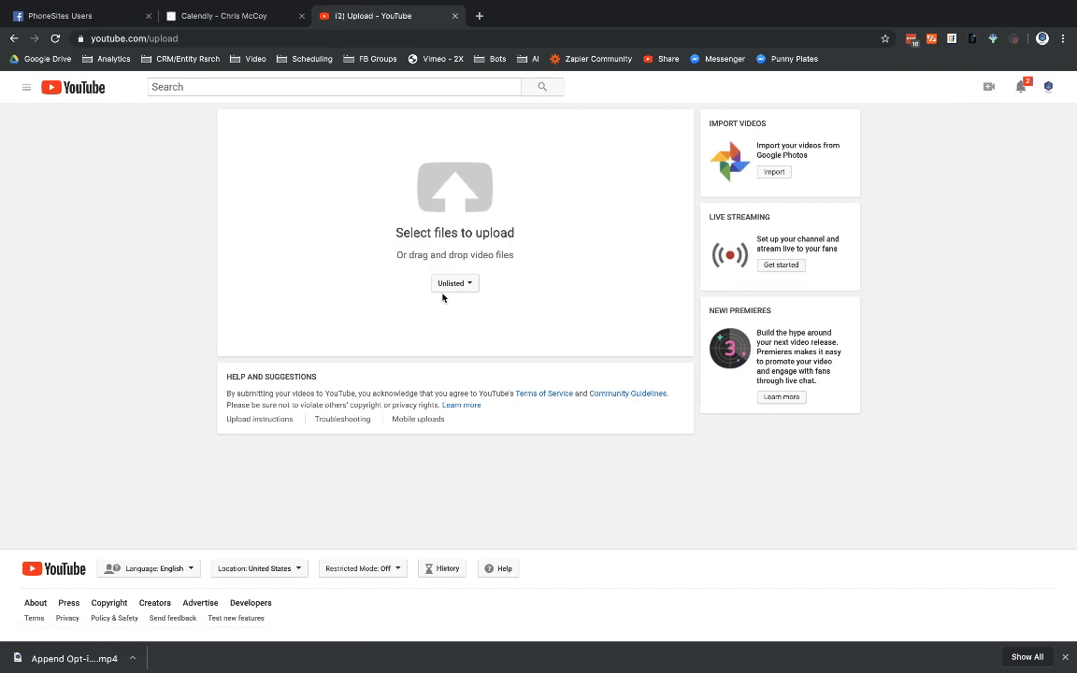
click(454, 284)
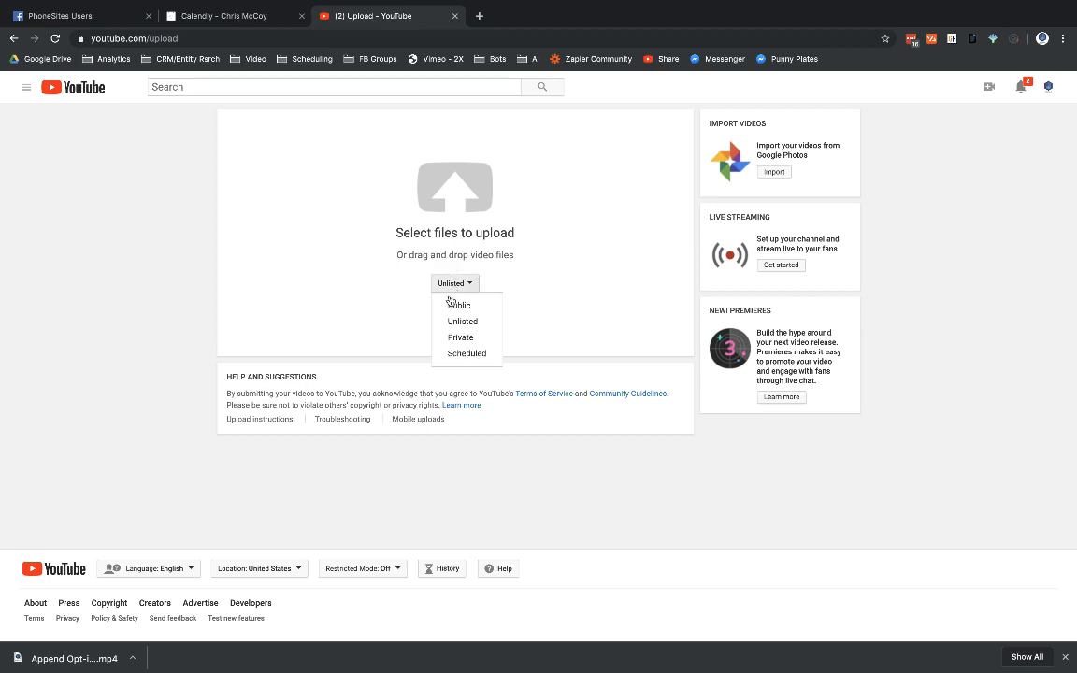
mouse_move(459, 336)
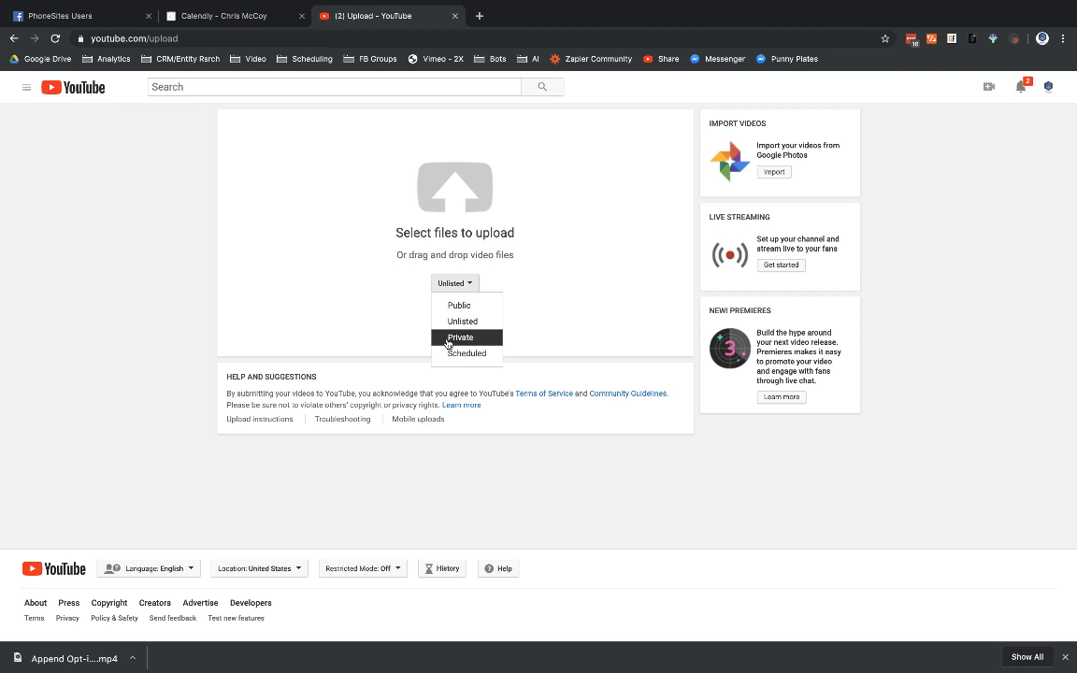
mouse_move(447, 344)
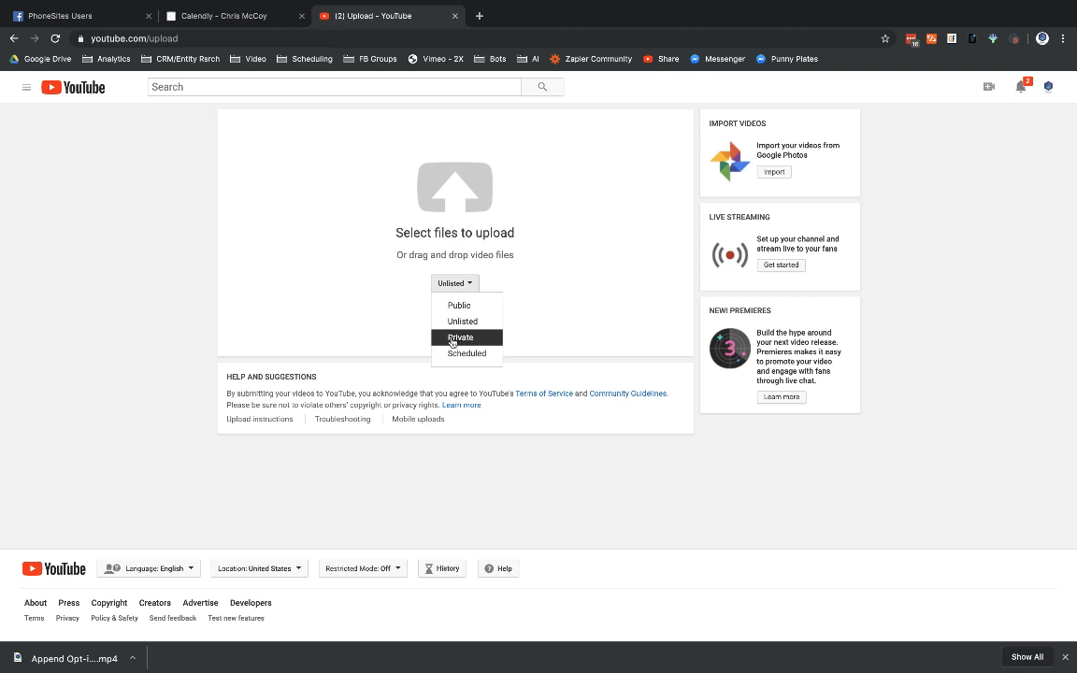
mouse_move(459, 322)
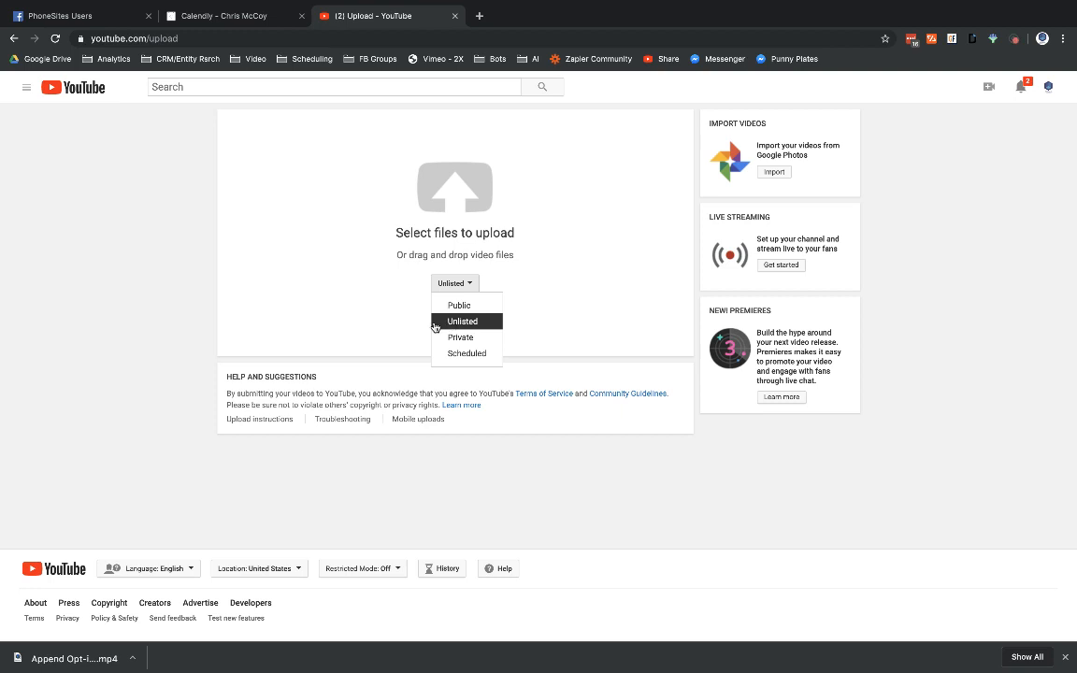
mouse_move(447, 333)
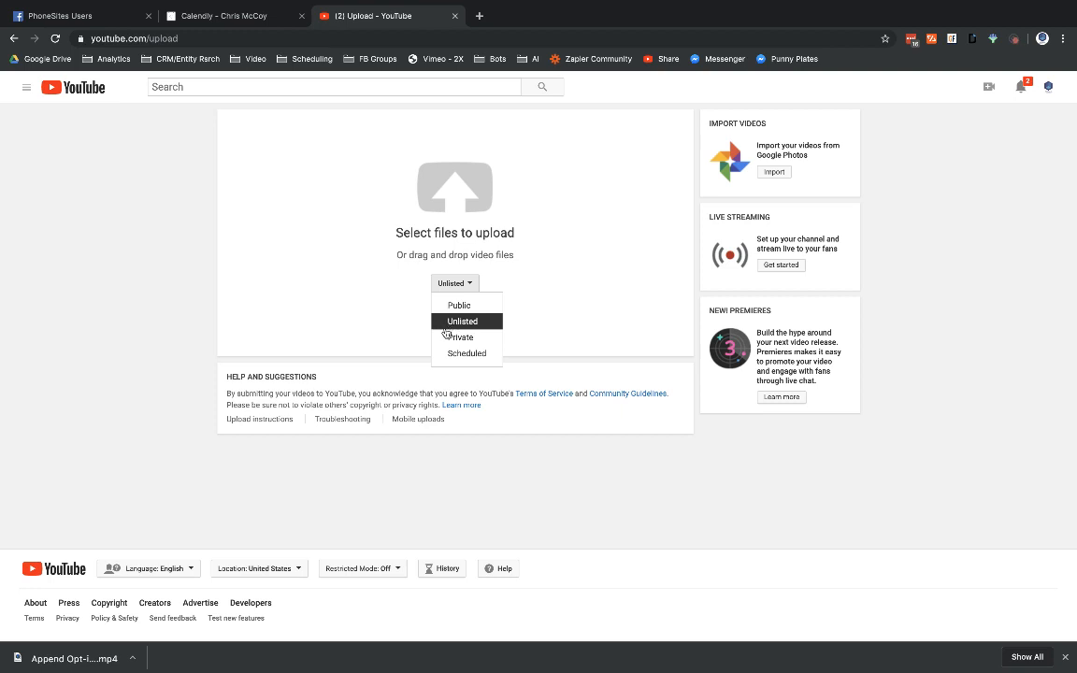
mouse_move(460, 337)
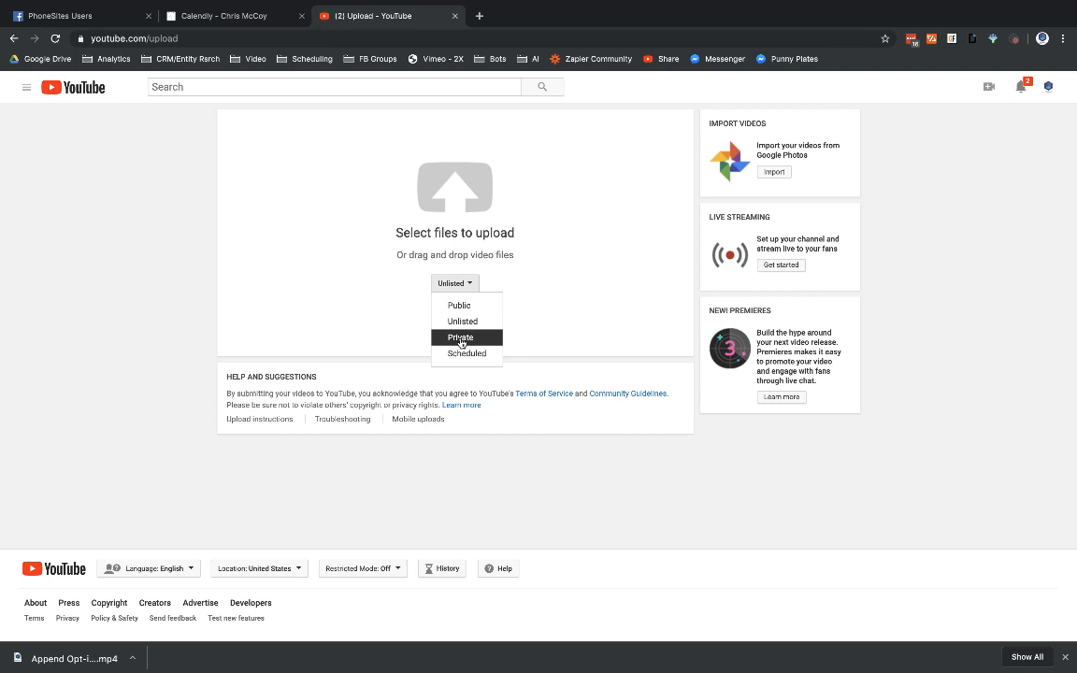
mouse_move(459, 305)
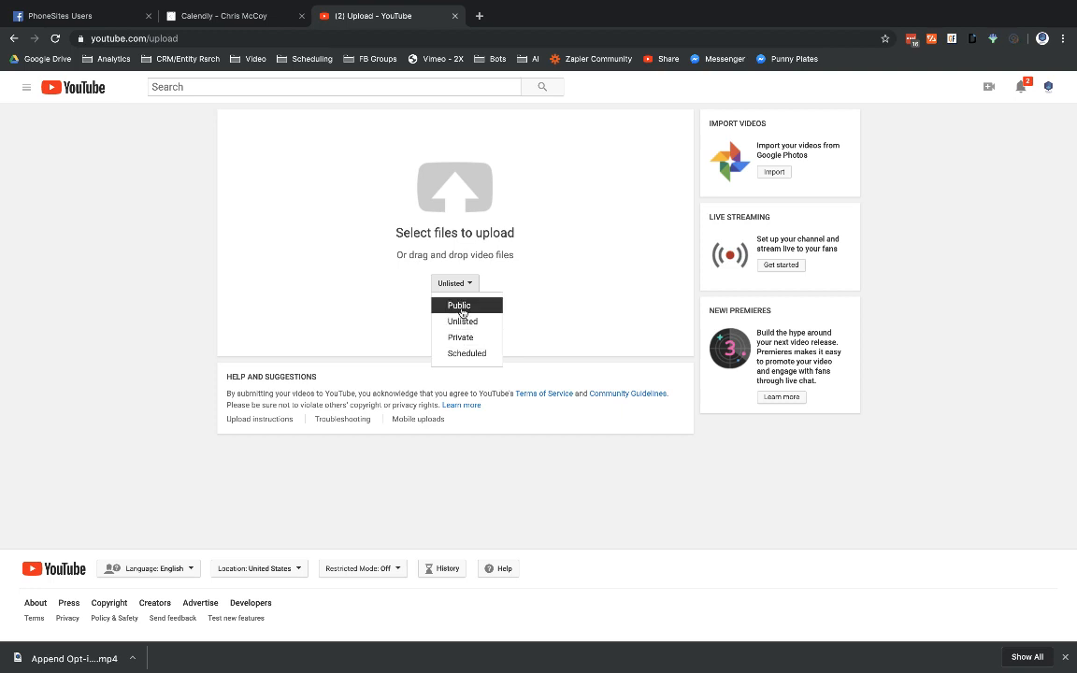
mouse_move(357, 307)
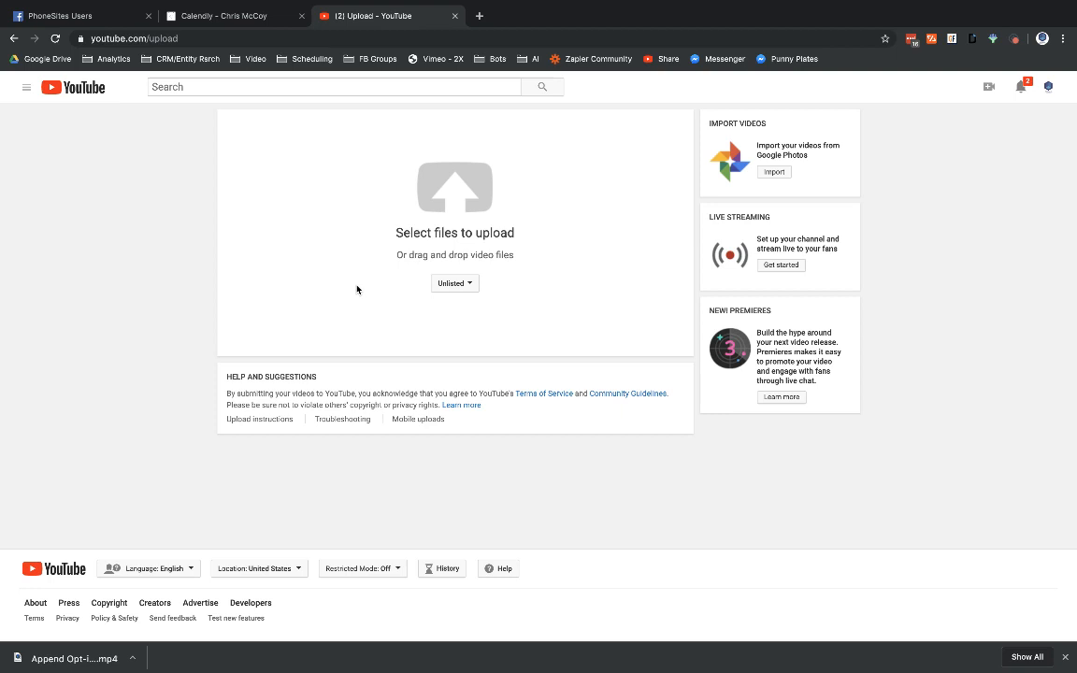
mouse_move(352, 292)
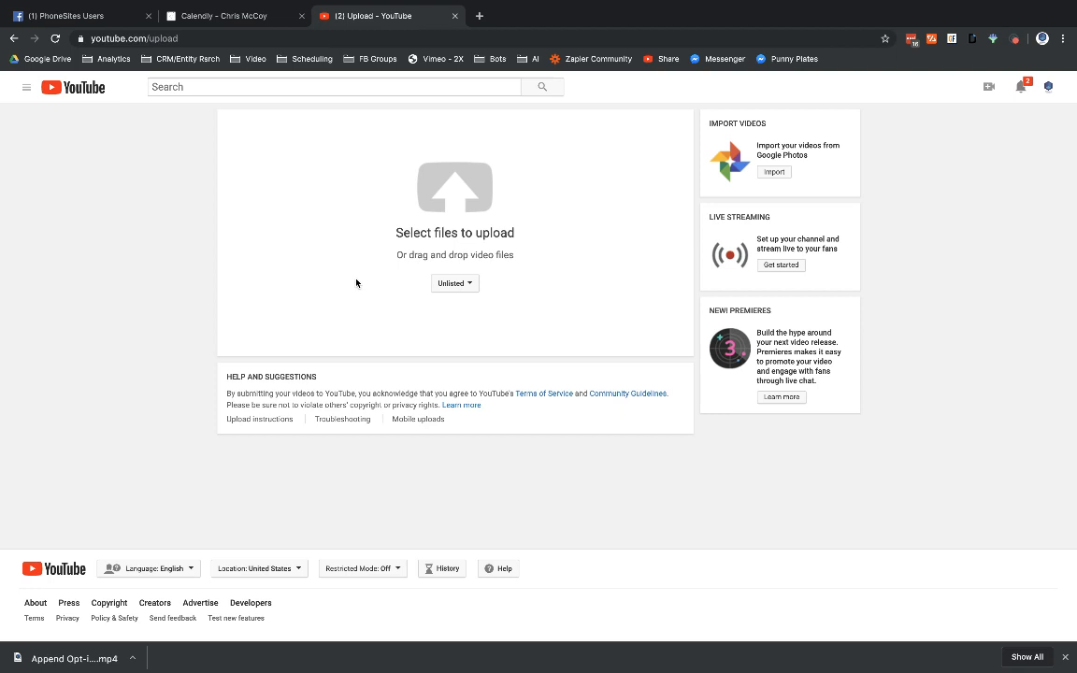
mouse_move(372, 284)
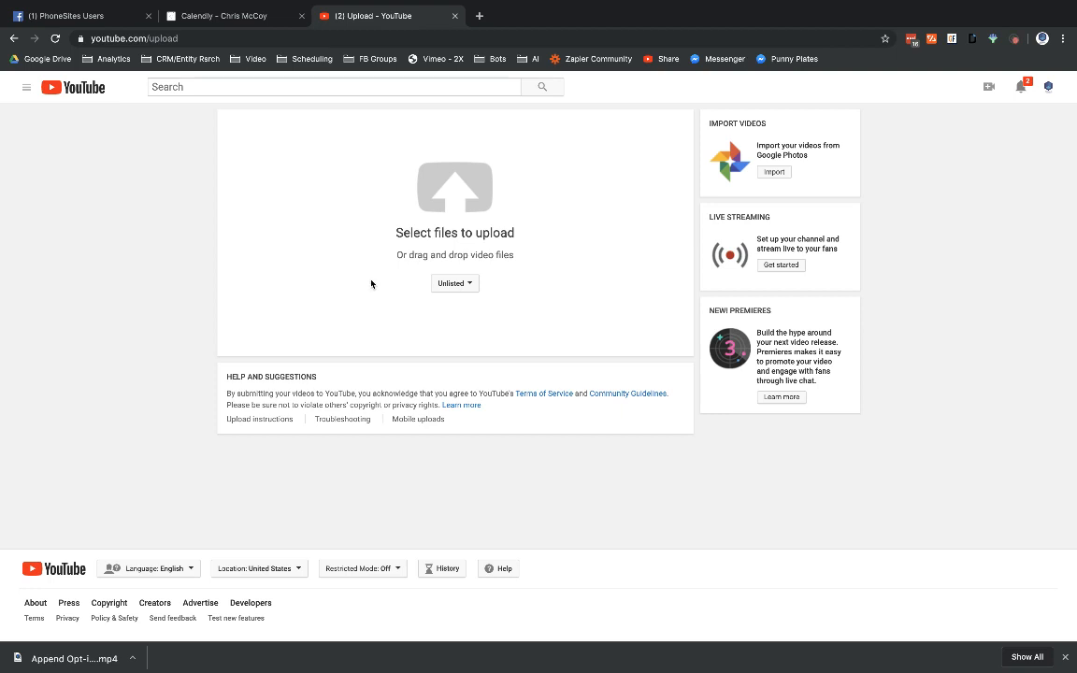
mouse_move(454, 284)
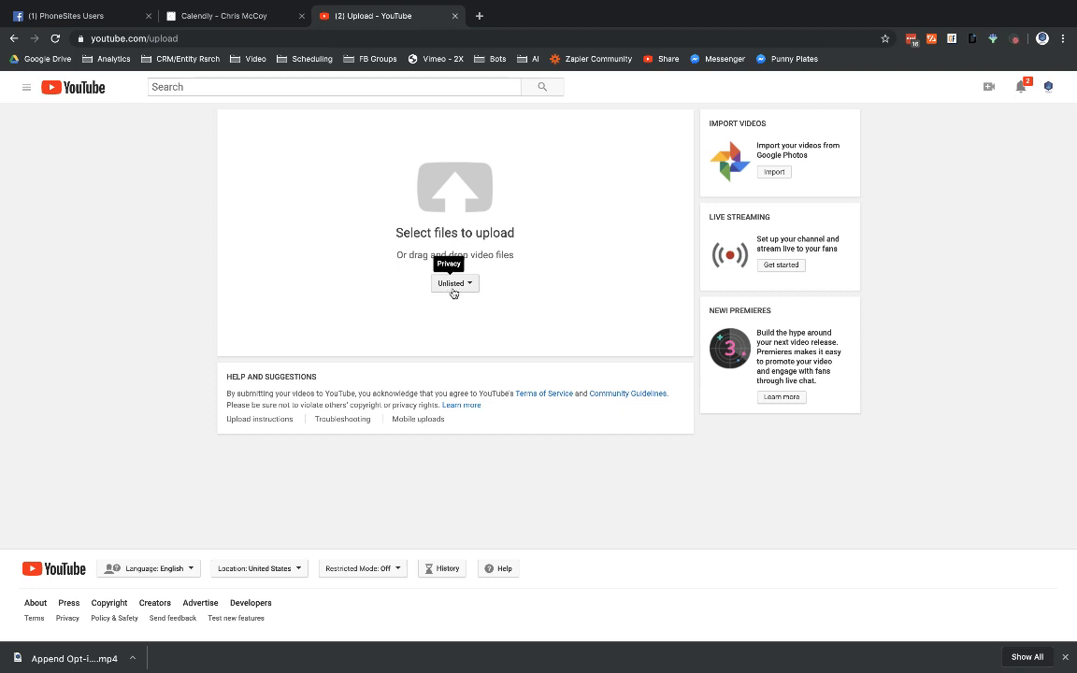
mouse_move(464, 292)
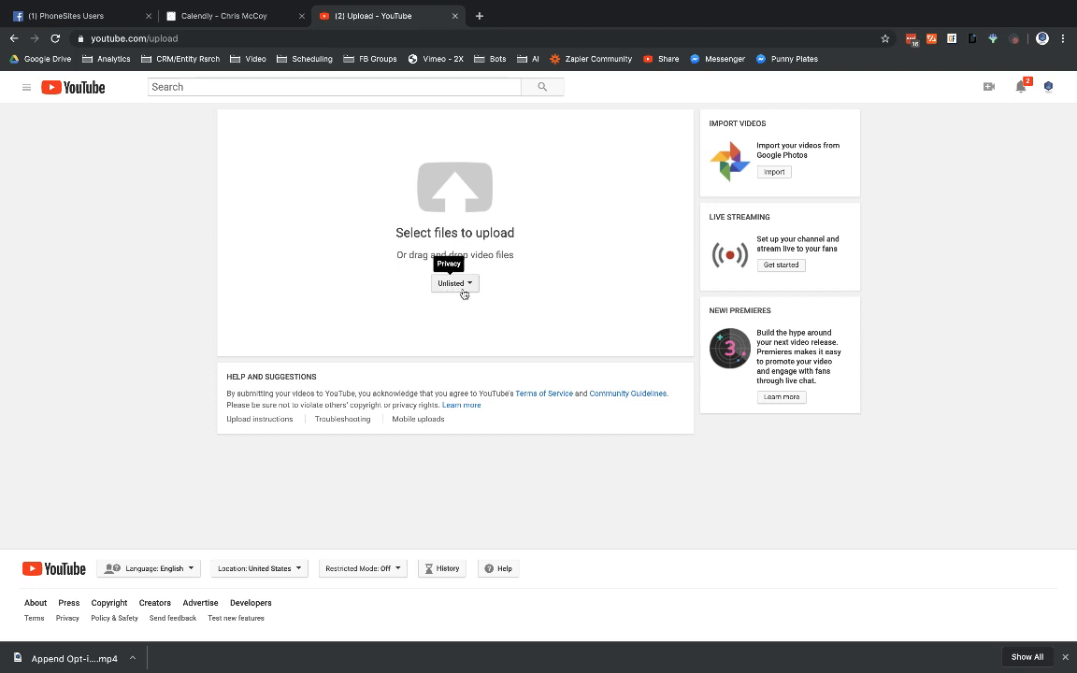
mouse_move(86, 104)
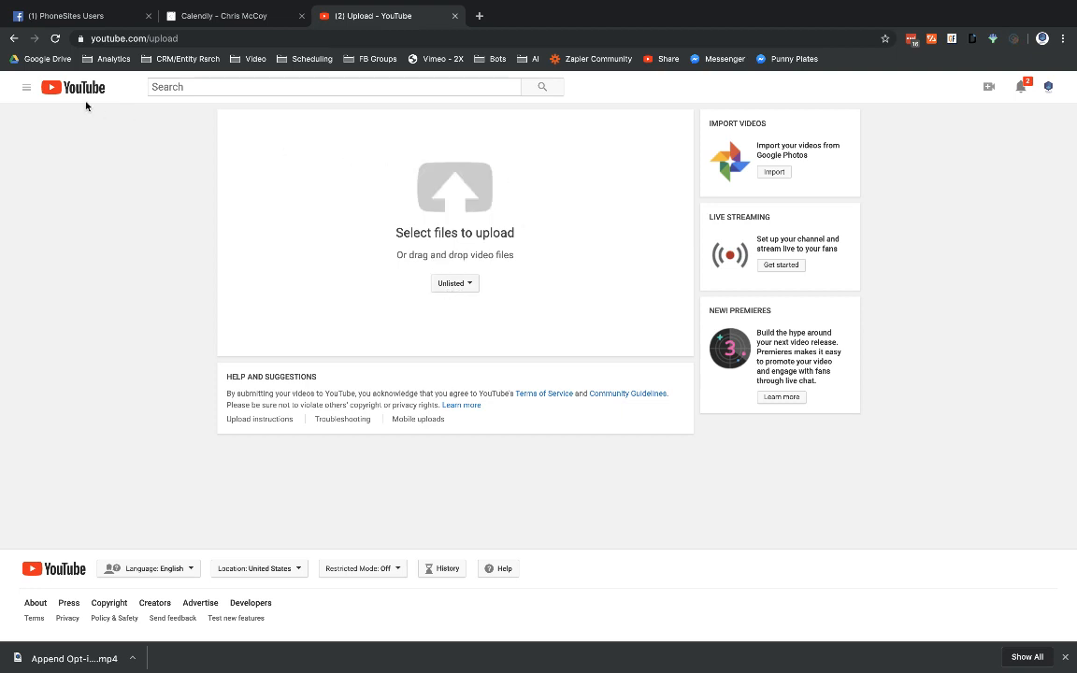
mouse_move(512, 273)
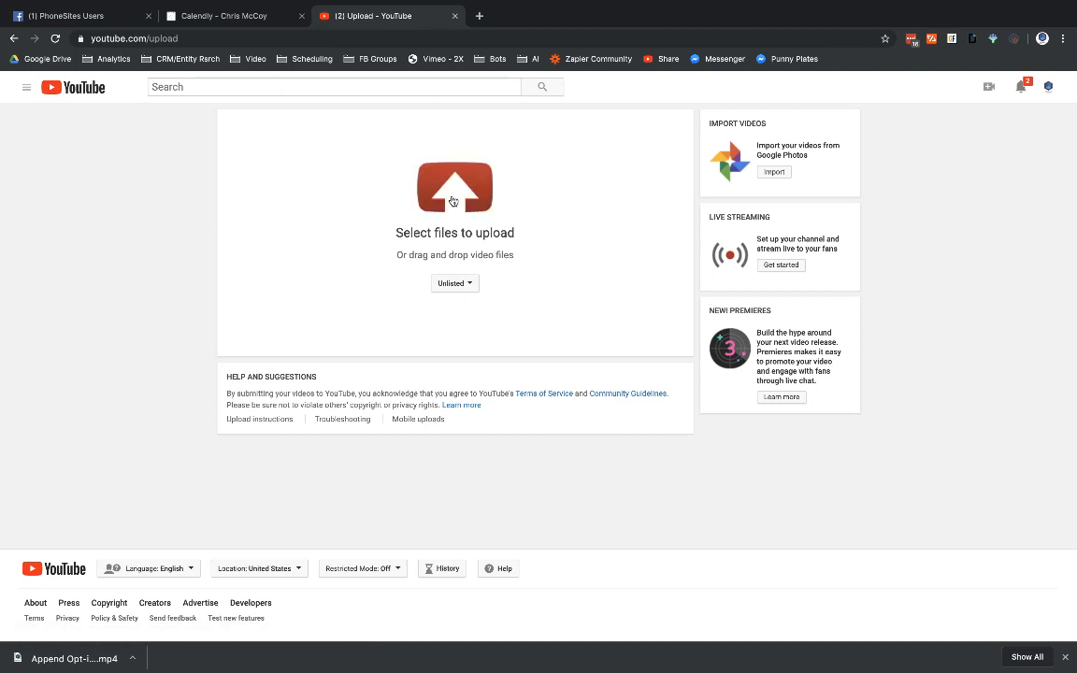
mouse_move(658, 213)
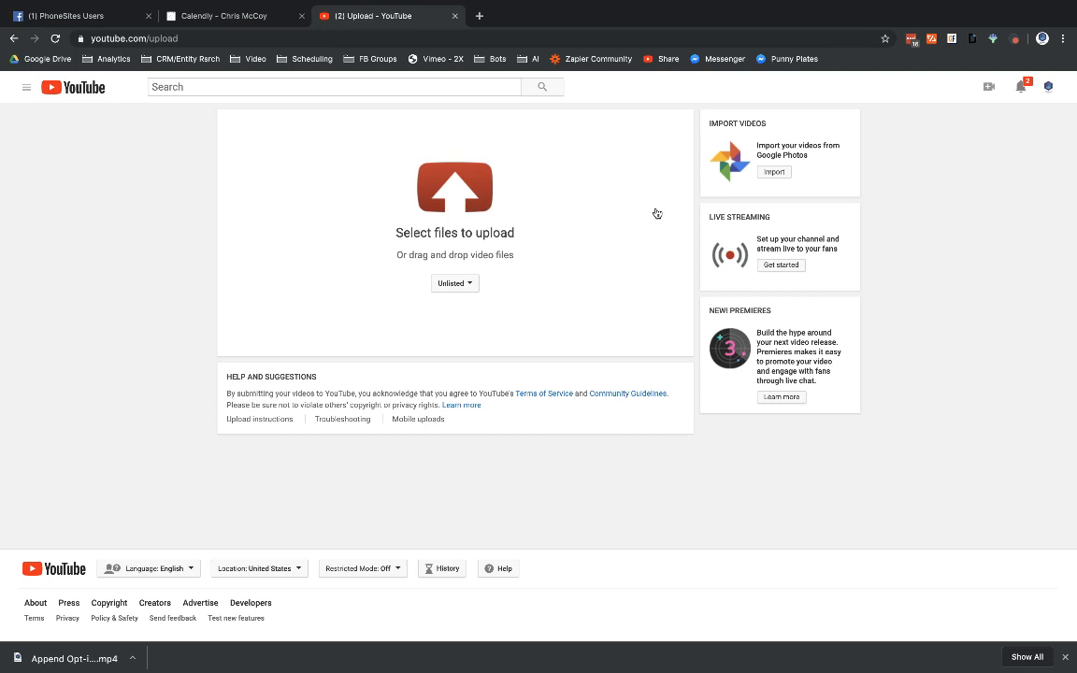
Step: Select the Append Opt-In MP4 from Downloads so YouTube begins uploading it
click(454, 232)
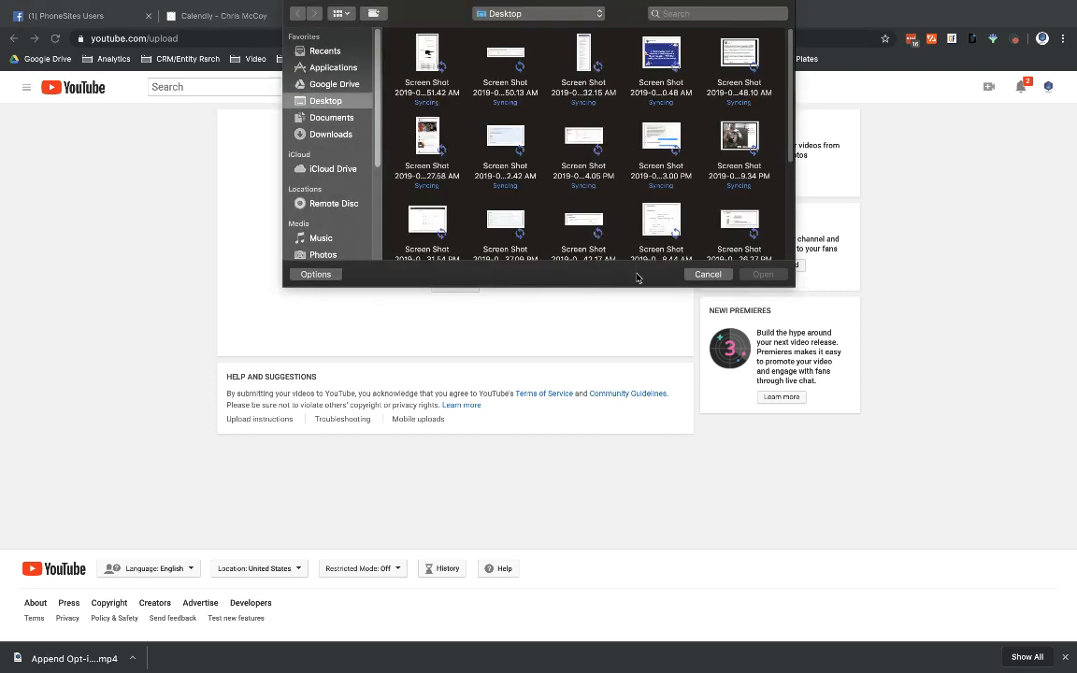
mouse_move(669, 281)
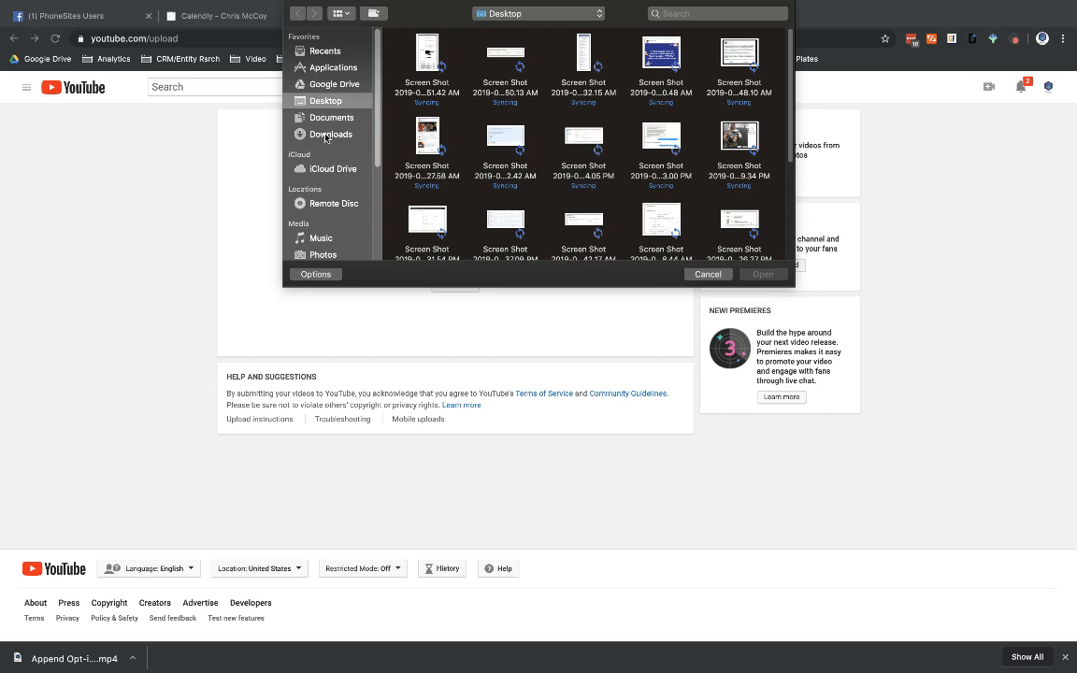
click(329, 134)
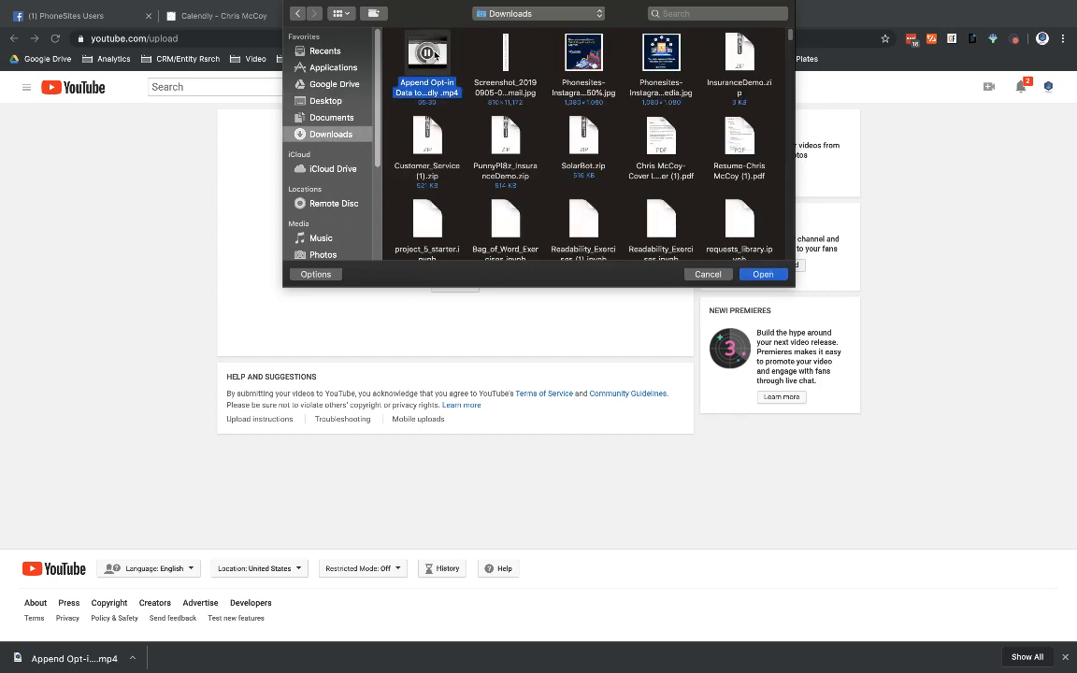
click(763, 273)
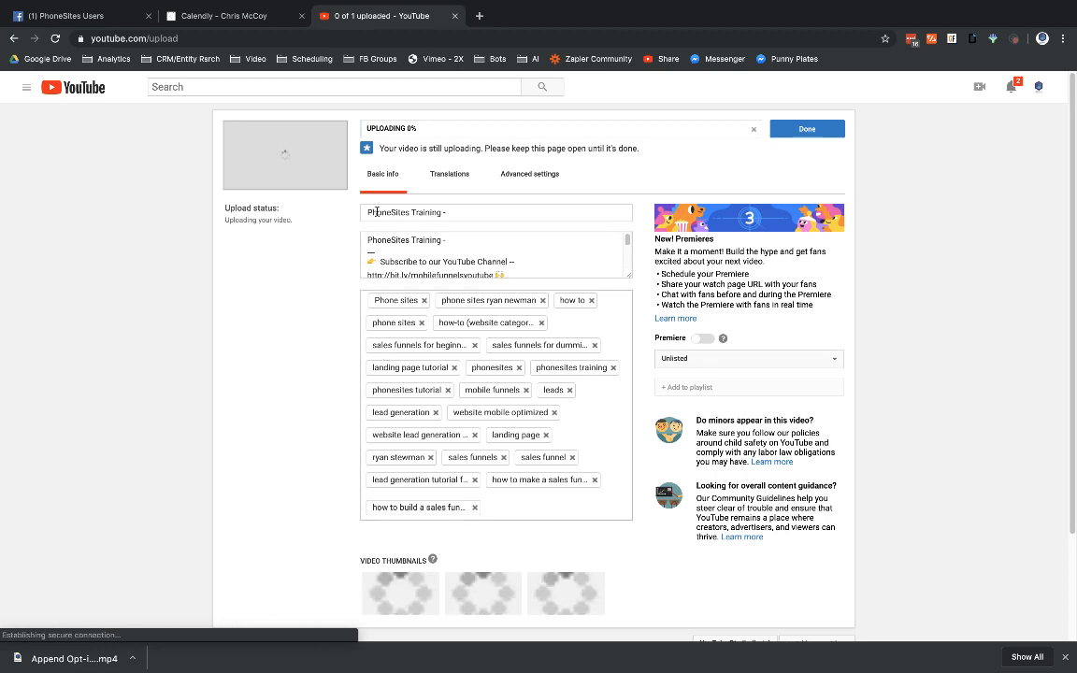
Step: Title the video 'PhoneSites Training - How to Append Opt-In Data to Third-Party Scheduler'
click(468, 213)
text( How t)
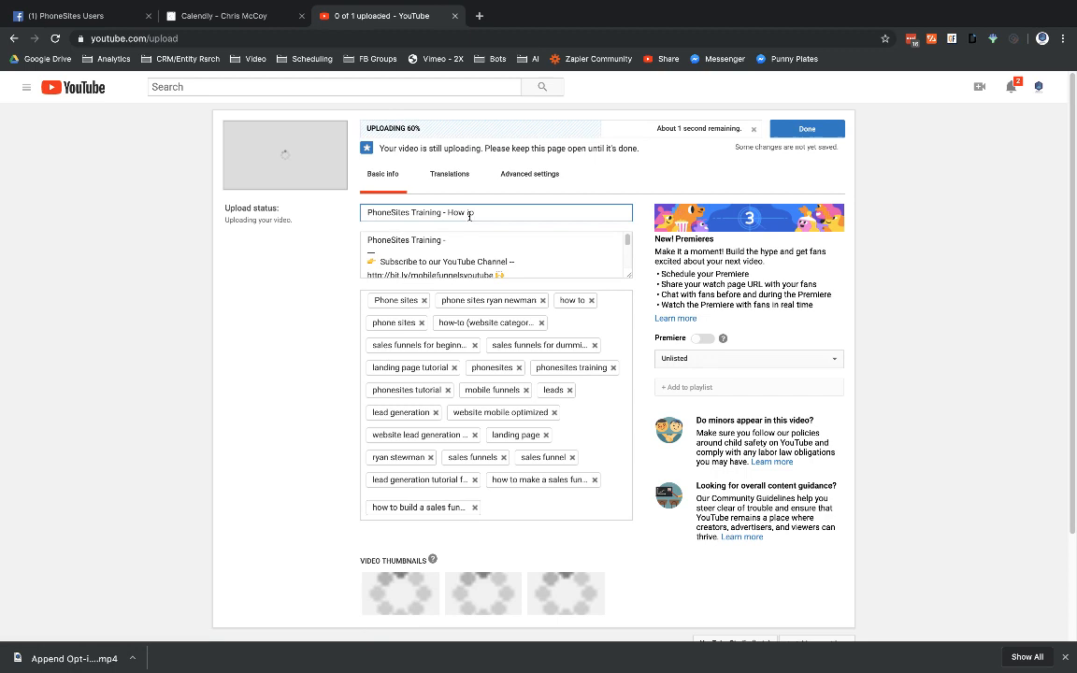
text(Append)
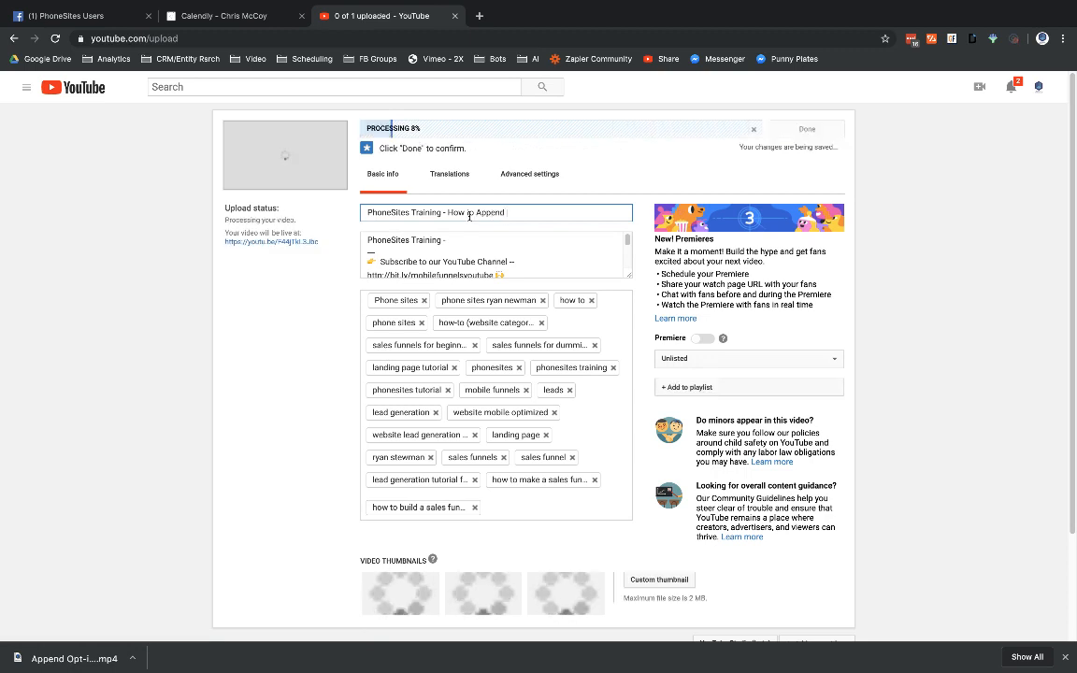
text(Opt-In Data t)
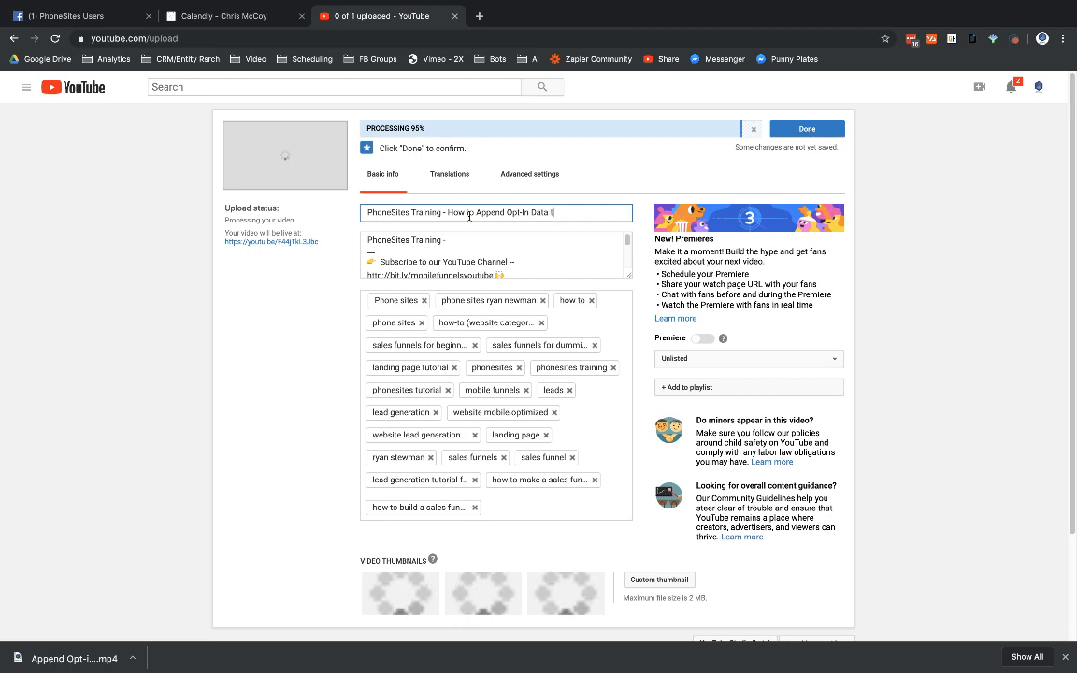
text(o)
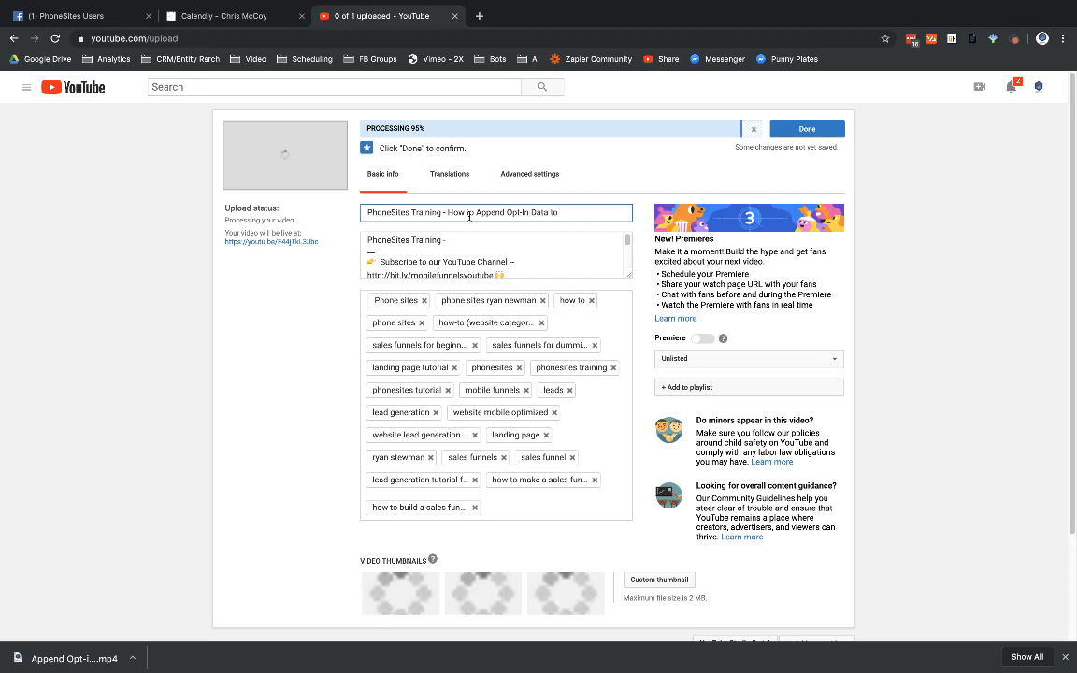
click(806, 127)
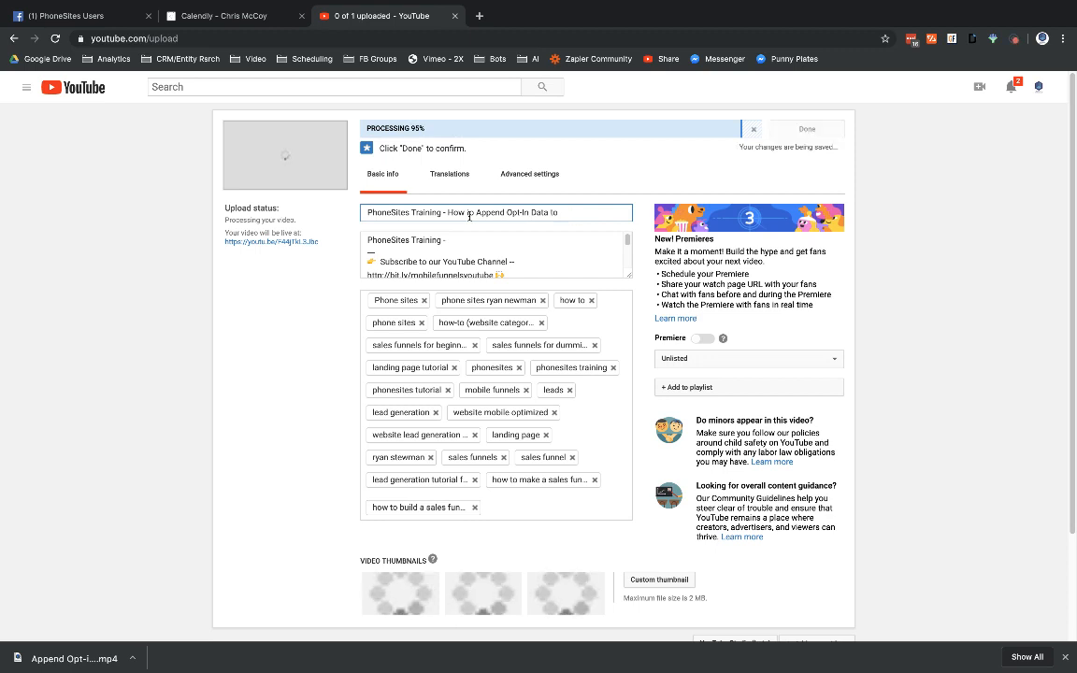
text(Third)
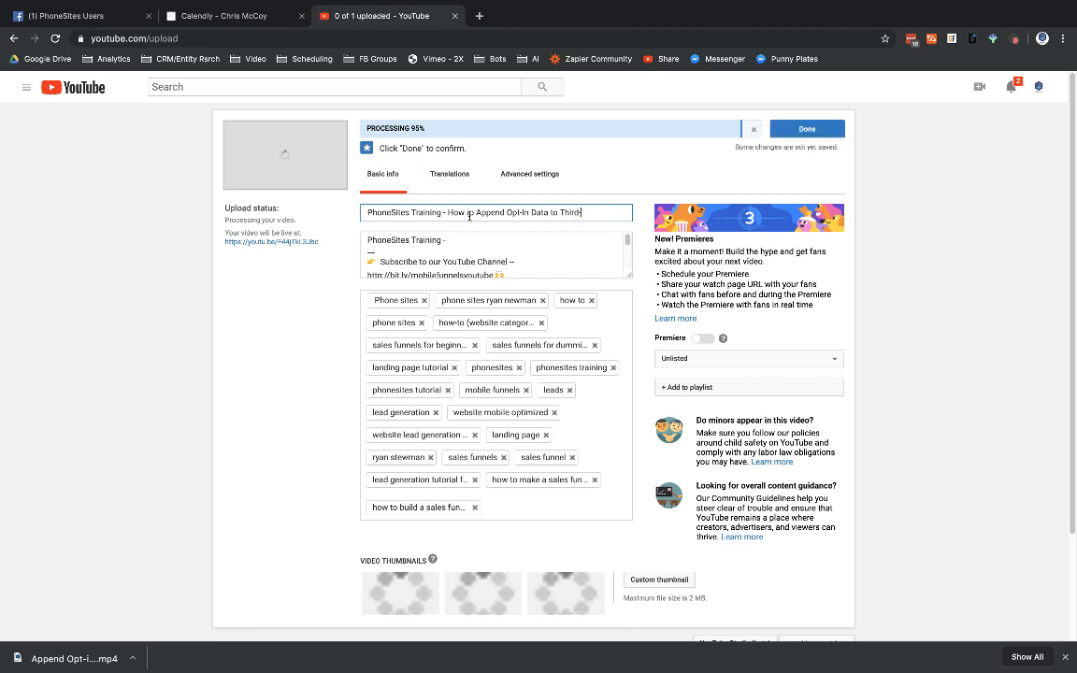
text(-Party Sce)
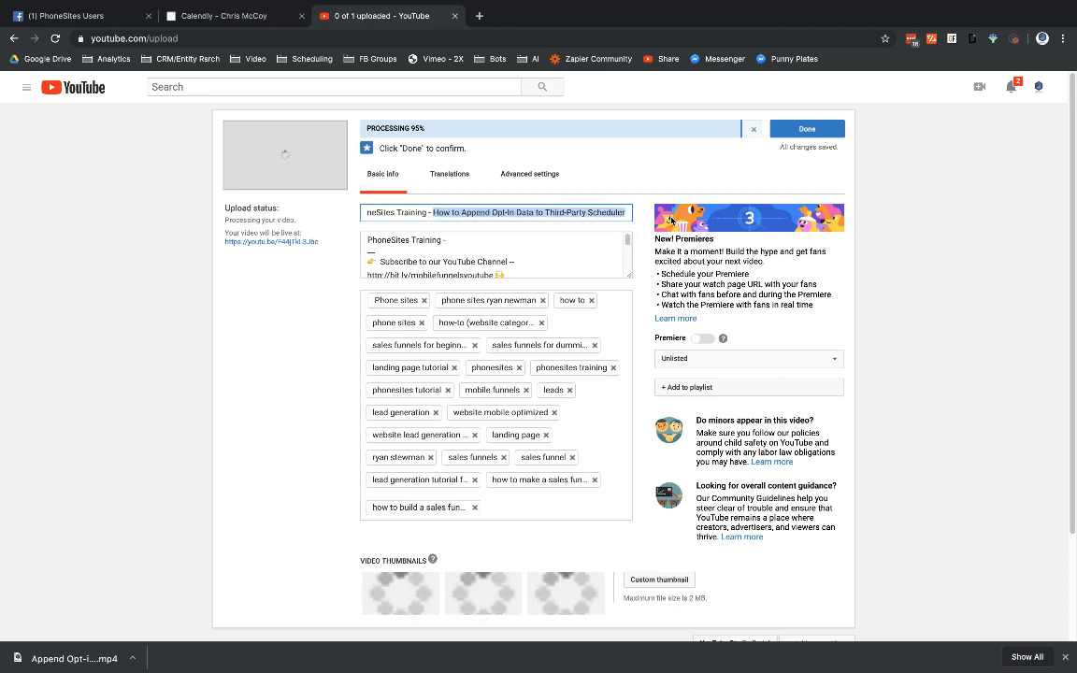
Step: Make the description's first line the title followed by '(For example: Calendly)'
click(495, 252)
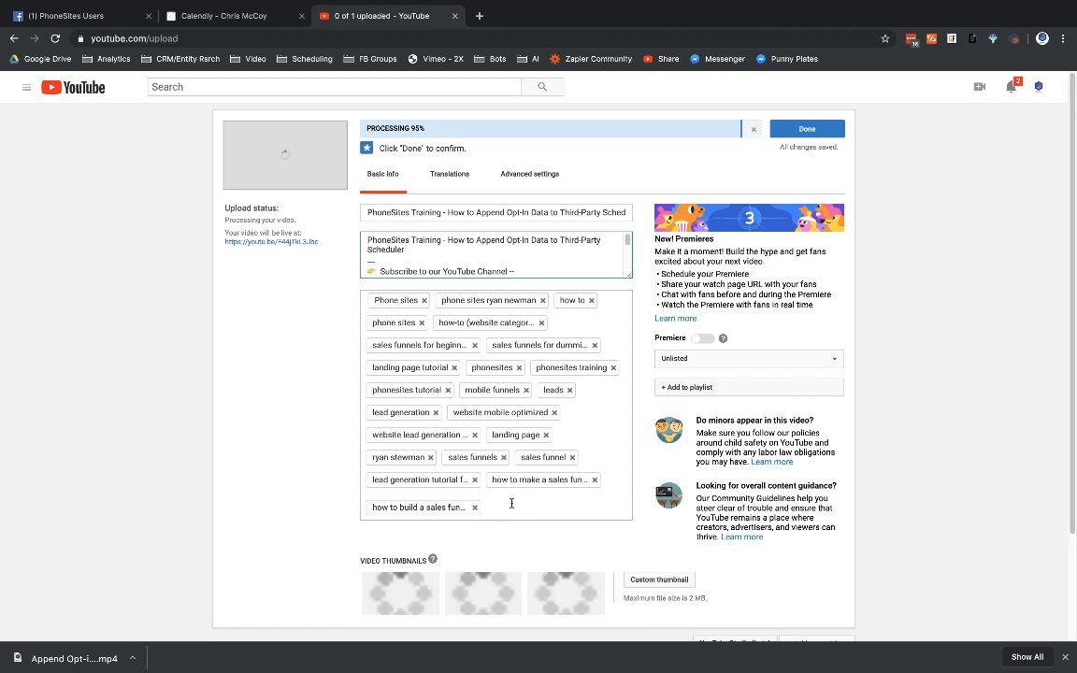
mouse_move(359, 366)
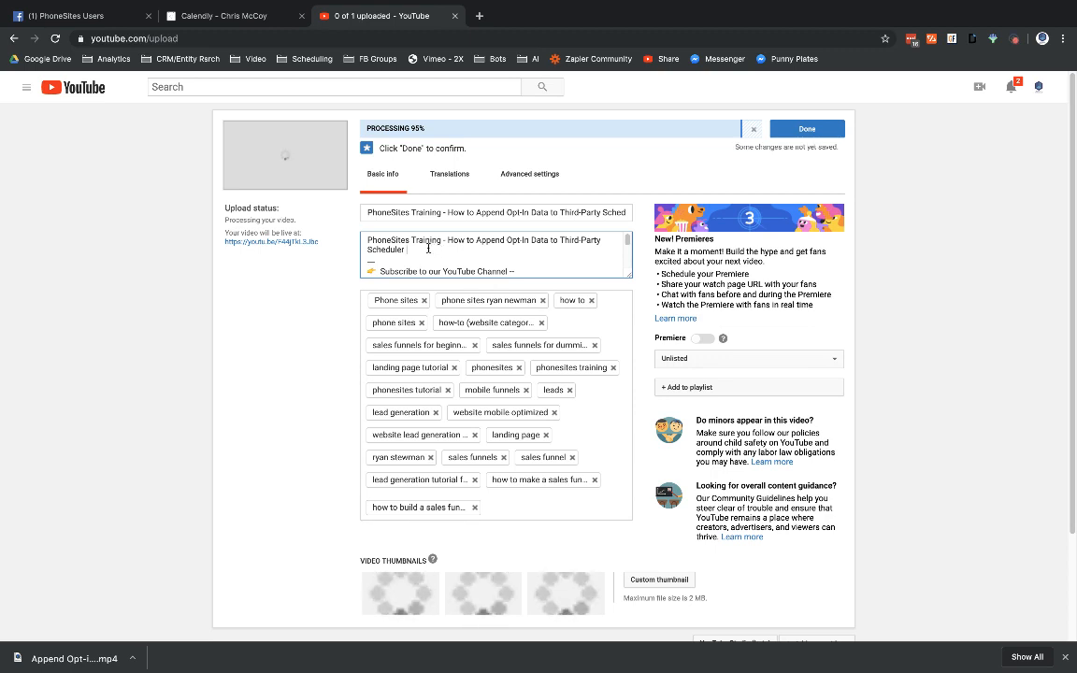
text(()
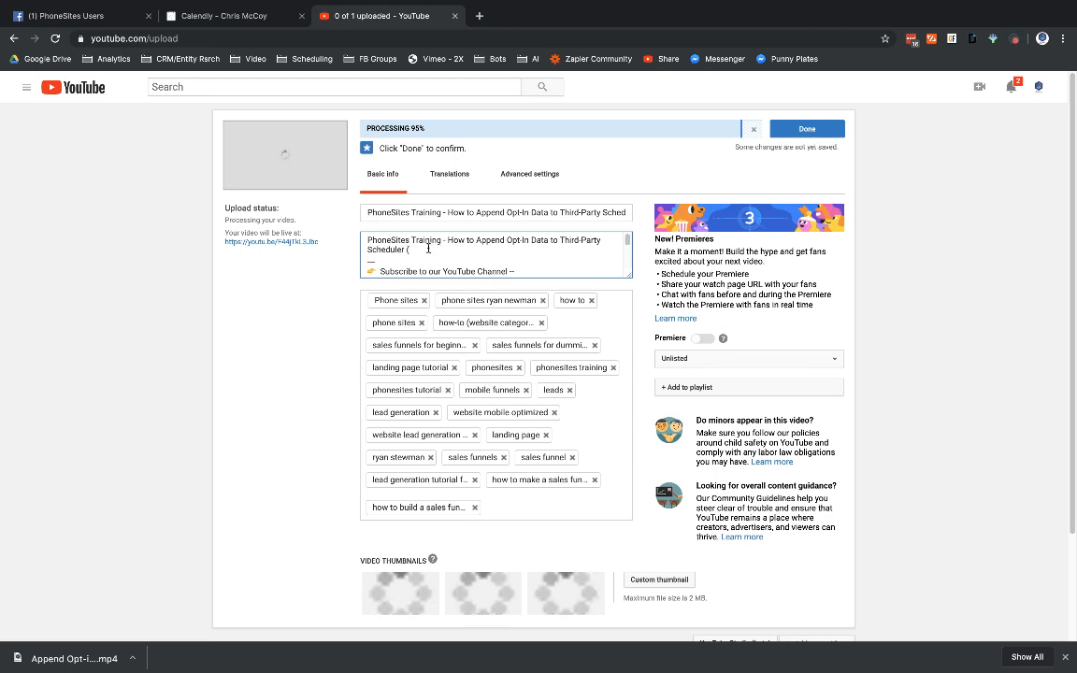
text(For example: Calendly)
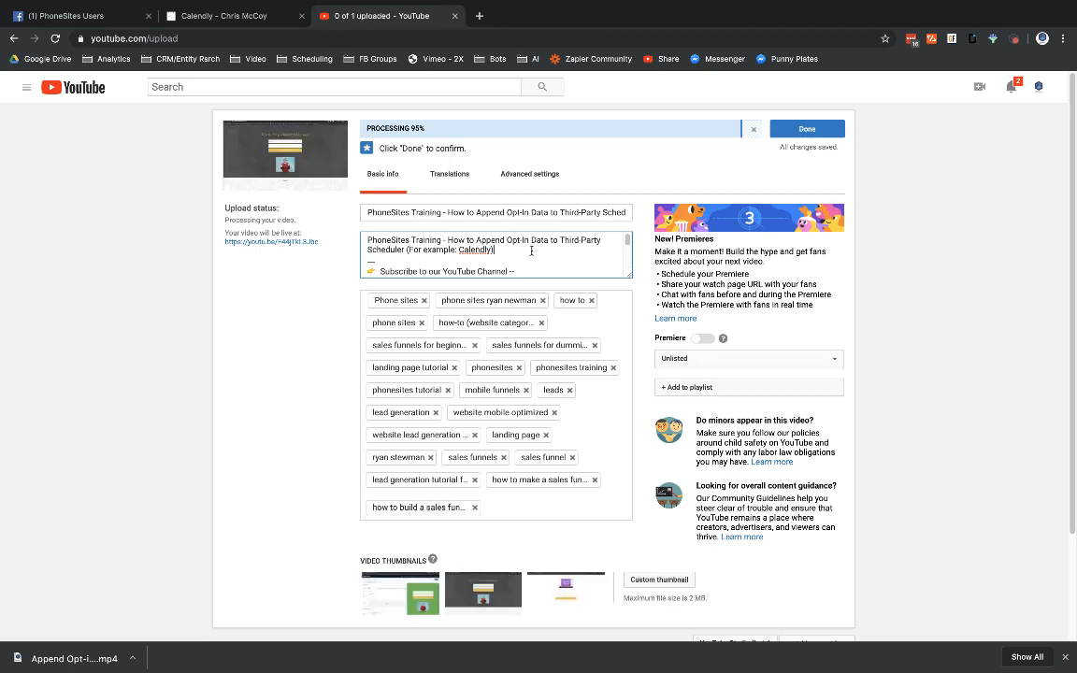
mouse_move(894, 254)
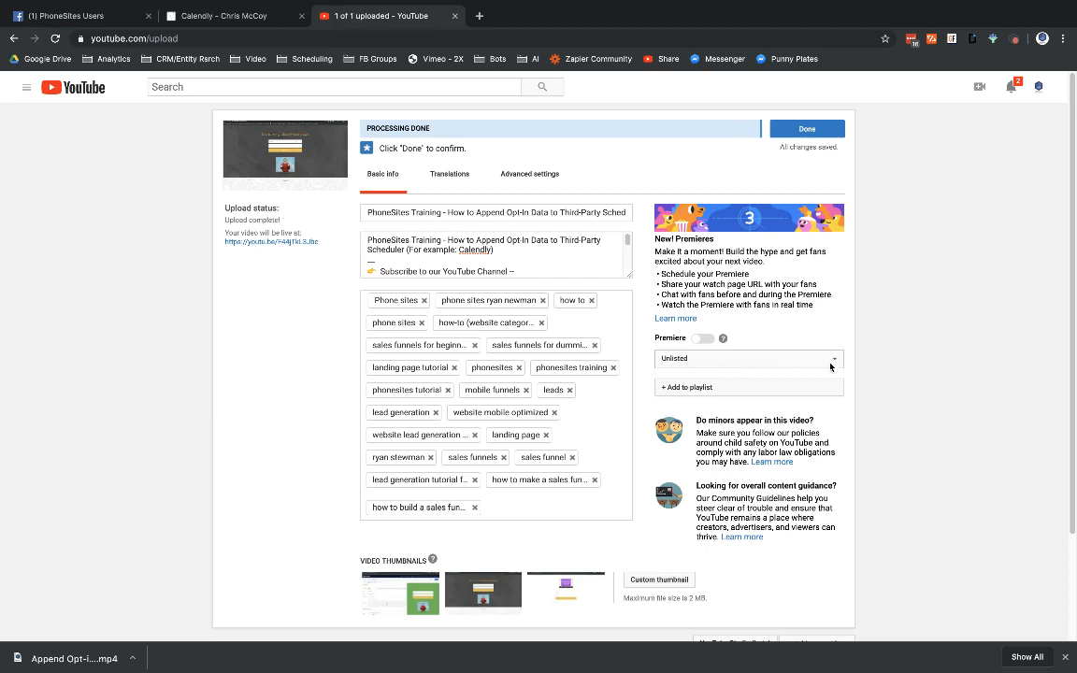
Step: Set visibility to Public and add the video to the PhoneSites Training: Five Minute Landing Pages playlist
click(748, 359)
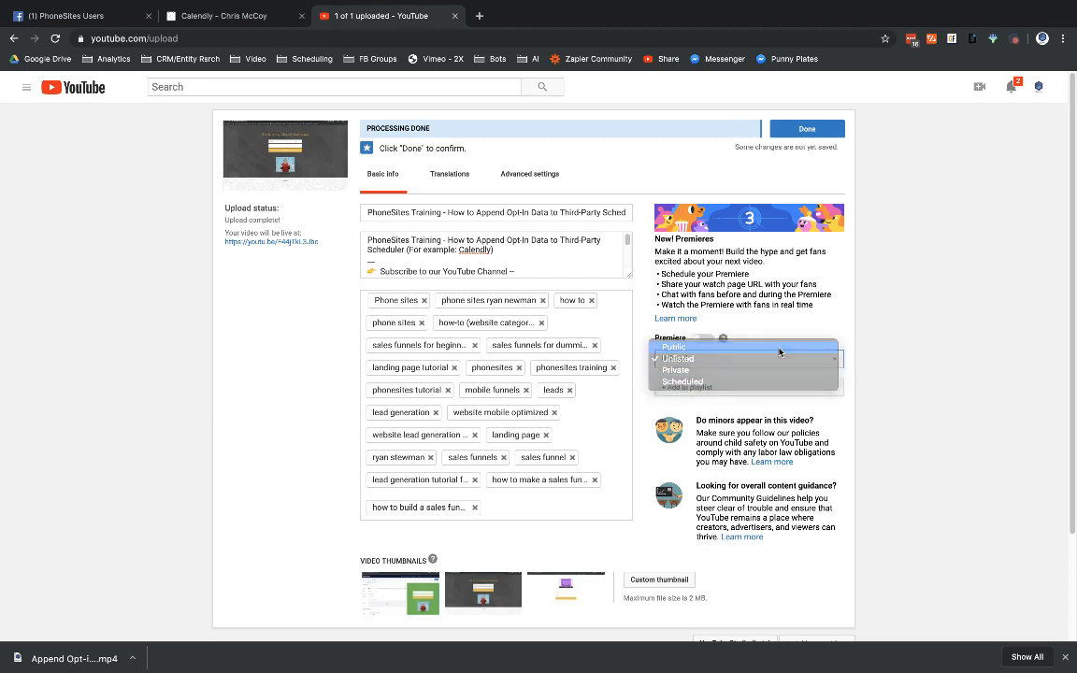
click(673, 345)
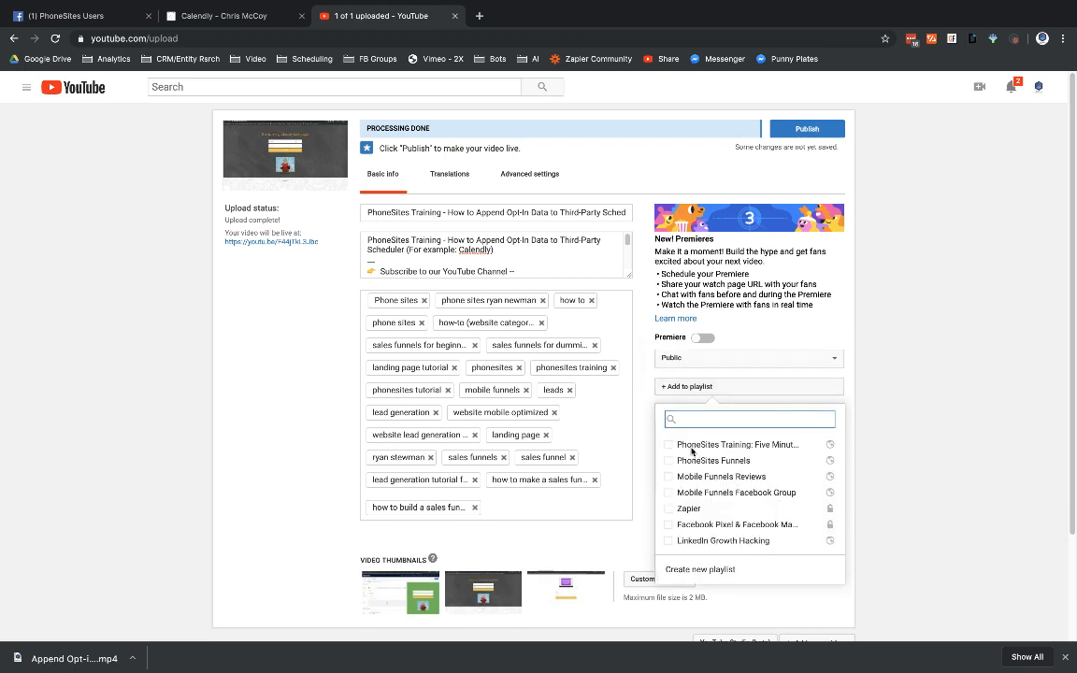
click(666, 445)
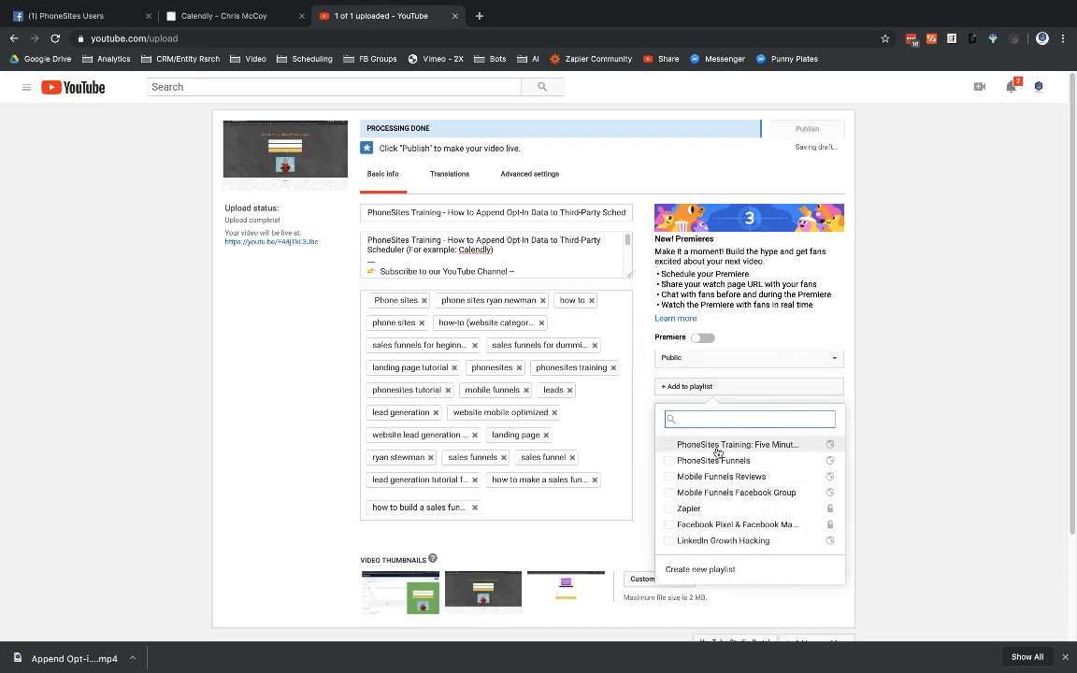
click(666, 445)
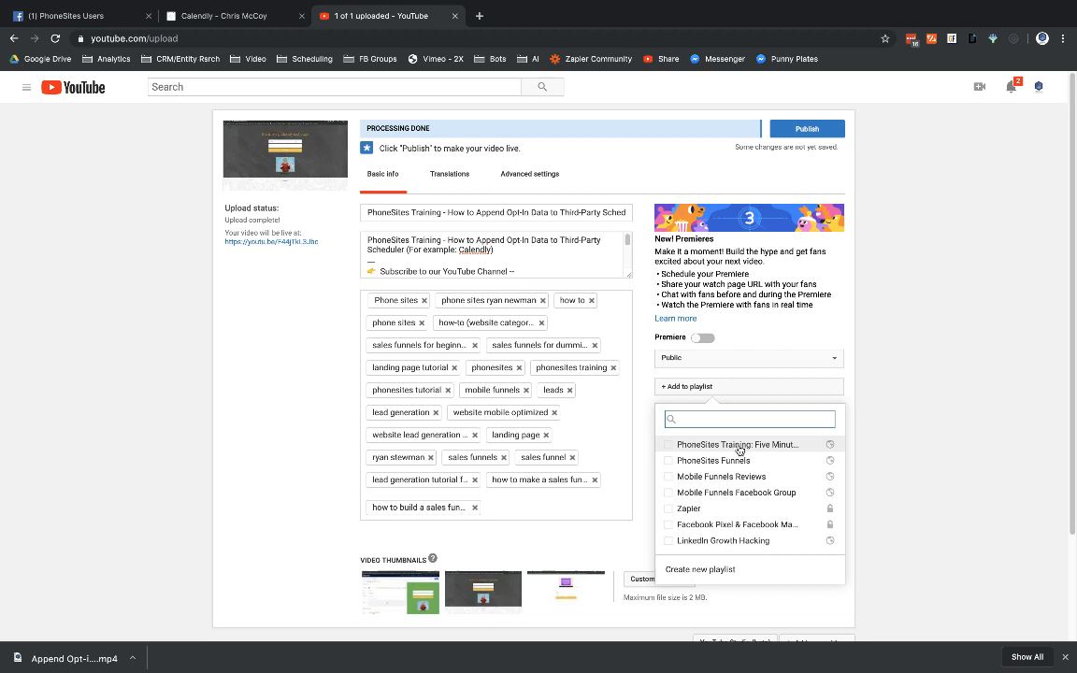
click(667, 445)
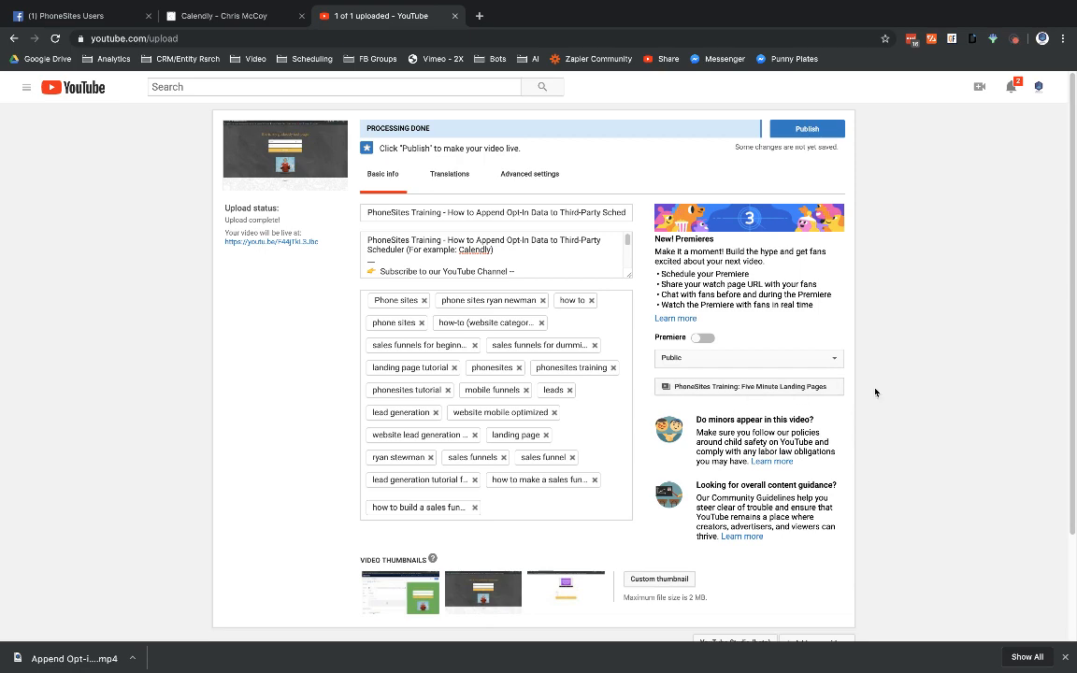
Step: Choose the first auto-generated frame as the thumbnail and show the advanced settings
scroll(down, 3)
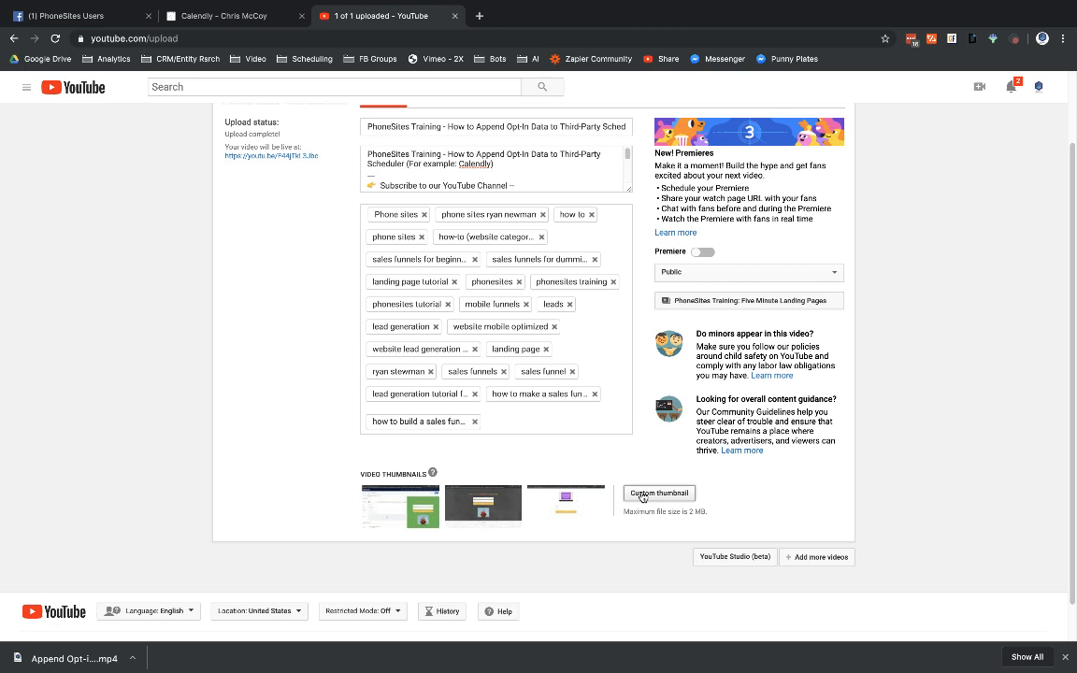
mouse_move(589, 569)
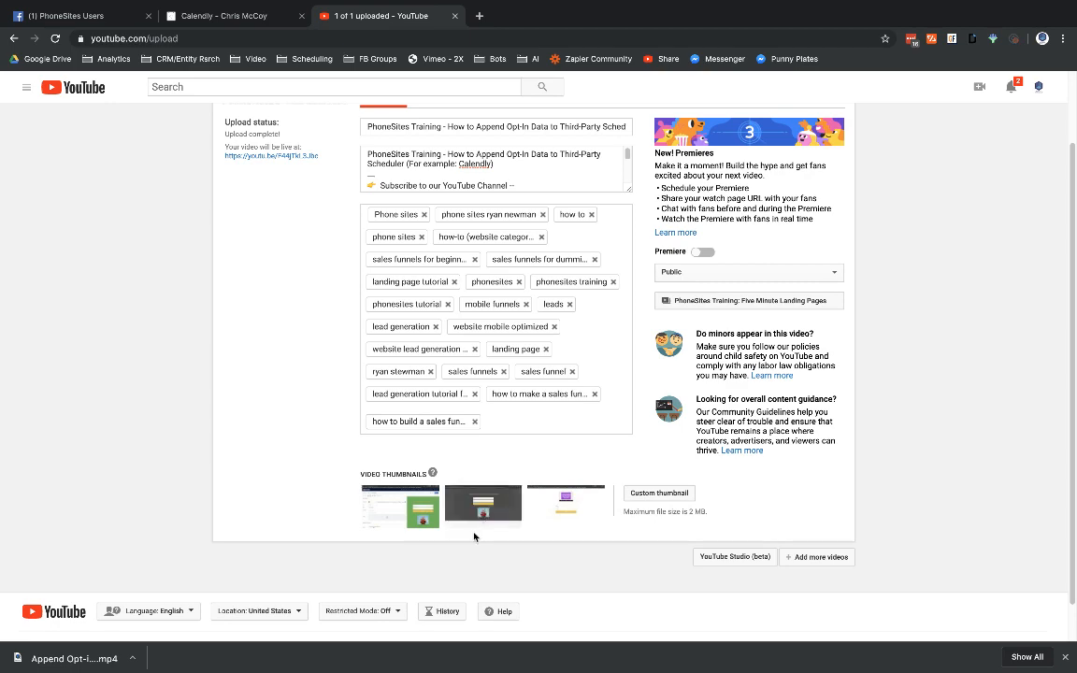
click(400, 506)
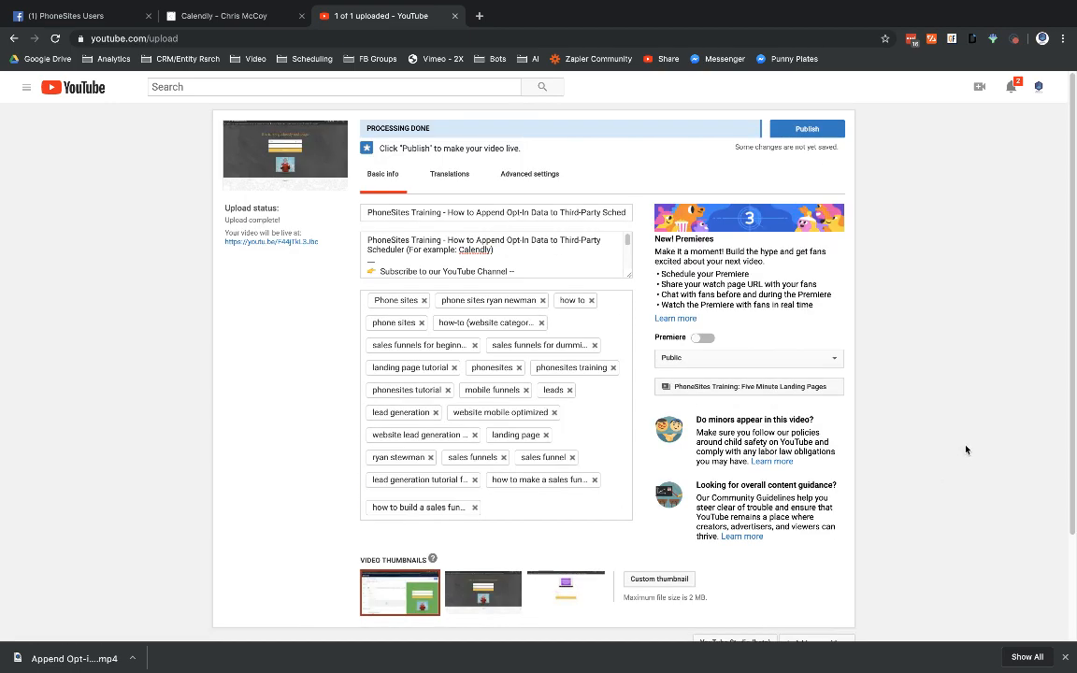
click(529, 174)
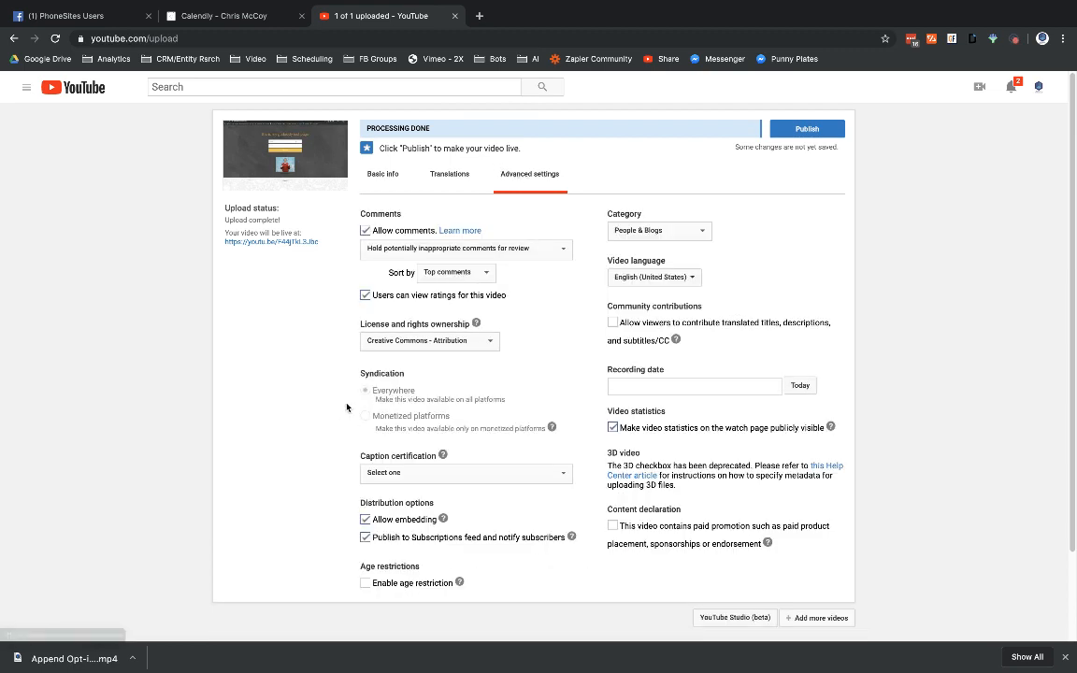
Step: Review the subscriber-notification and category options, then publish the video
click(806, 127)
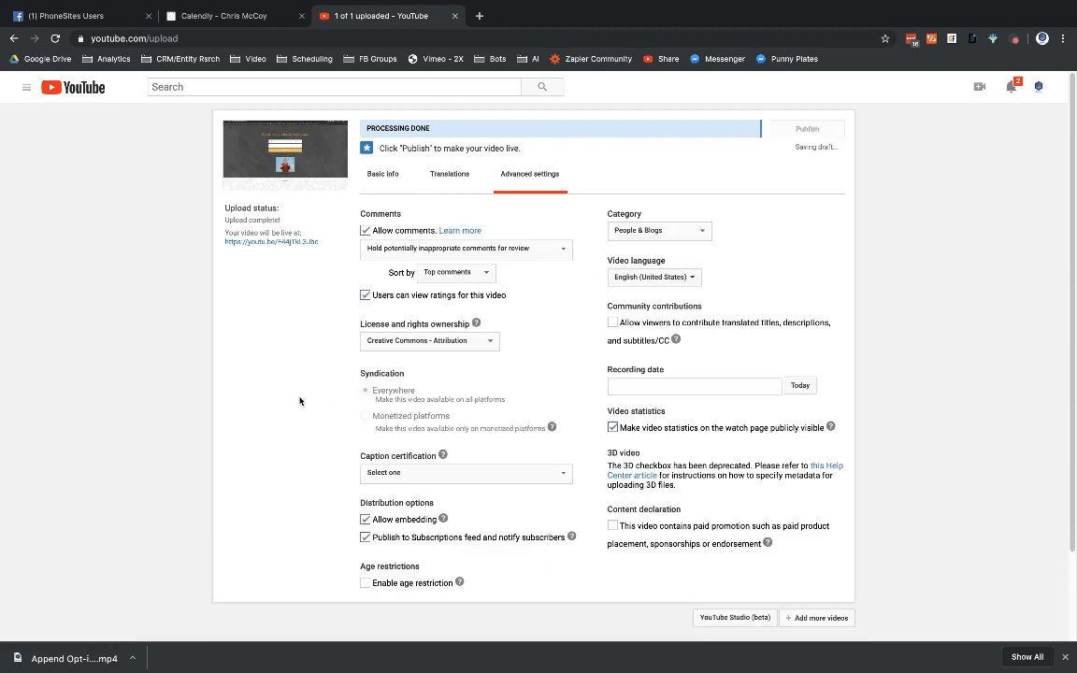
click(365, 536)
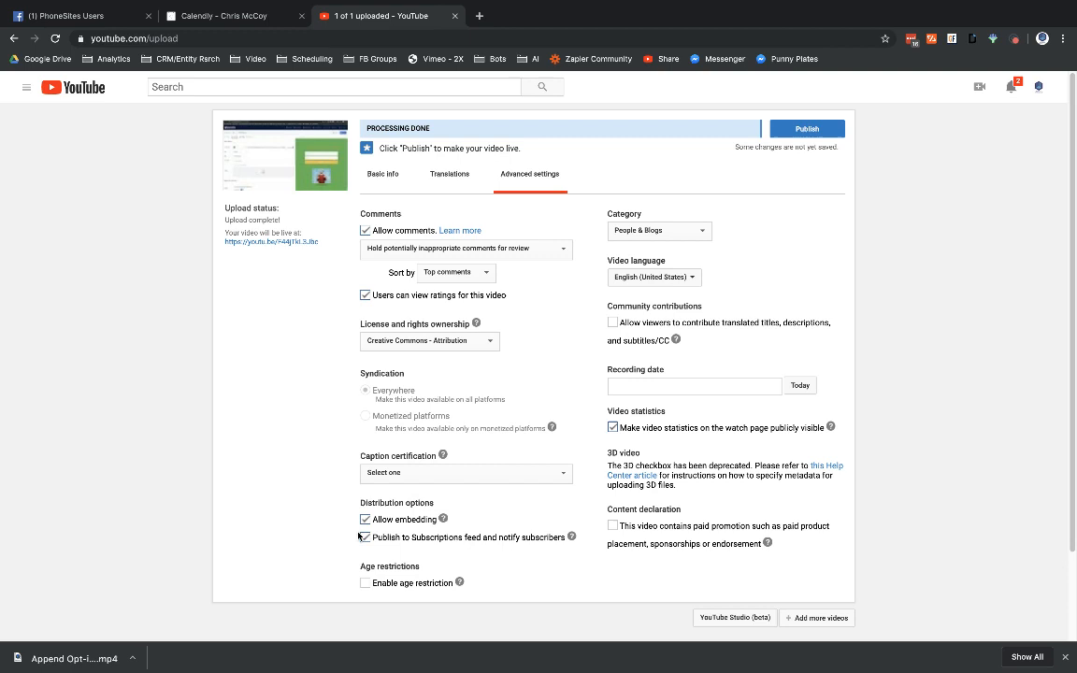
click(364, 536)
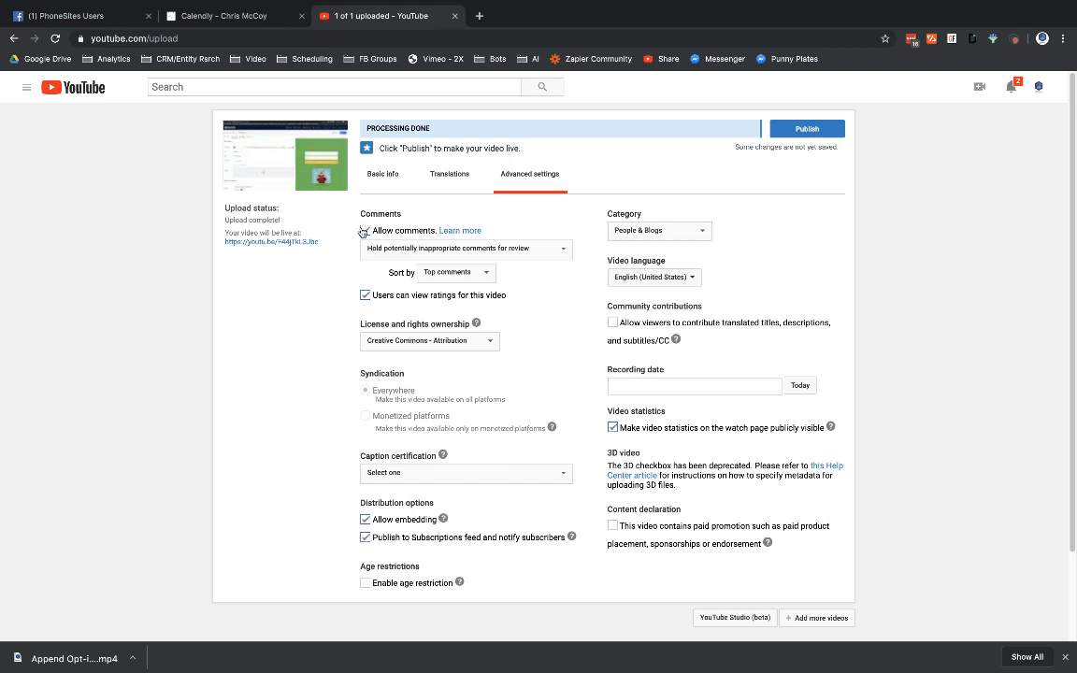
click(365, 229)
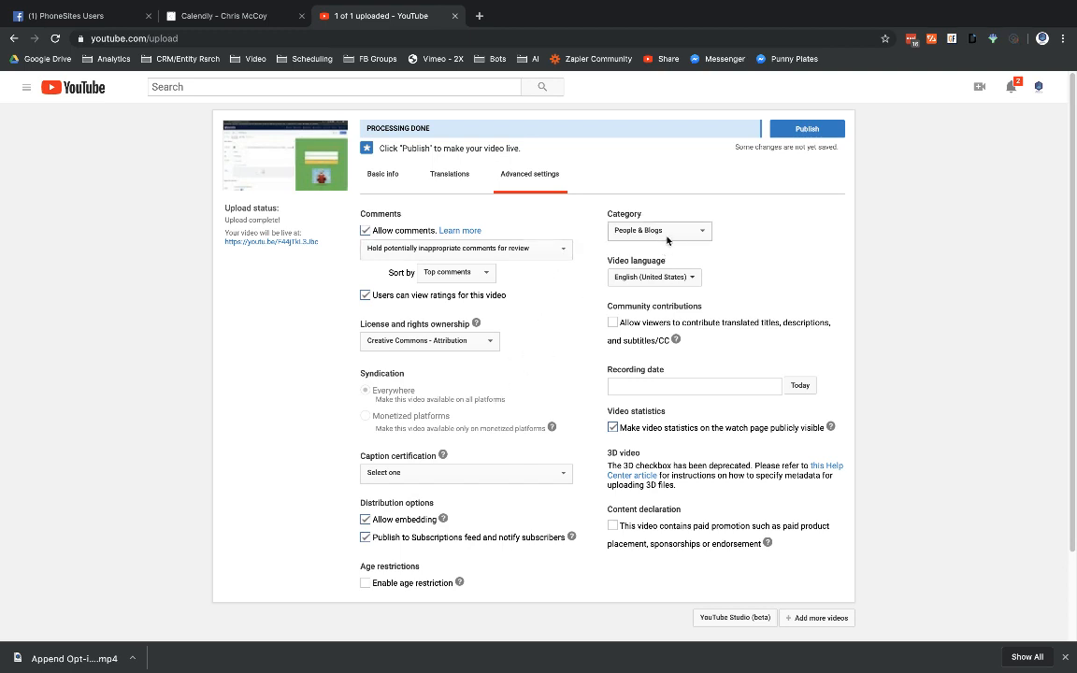
mouse_move(778, 325)
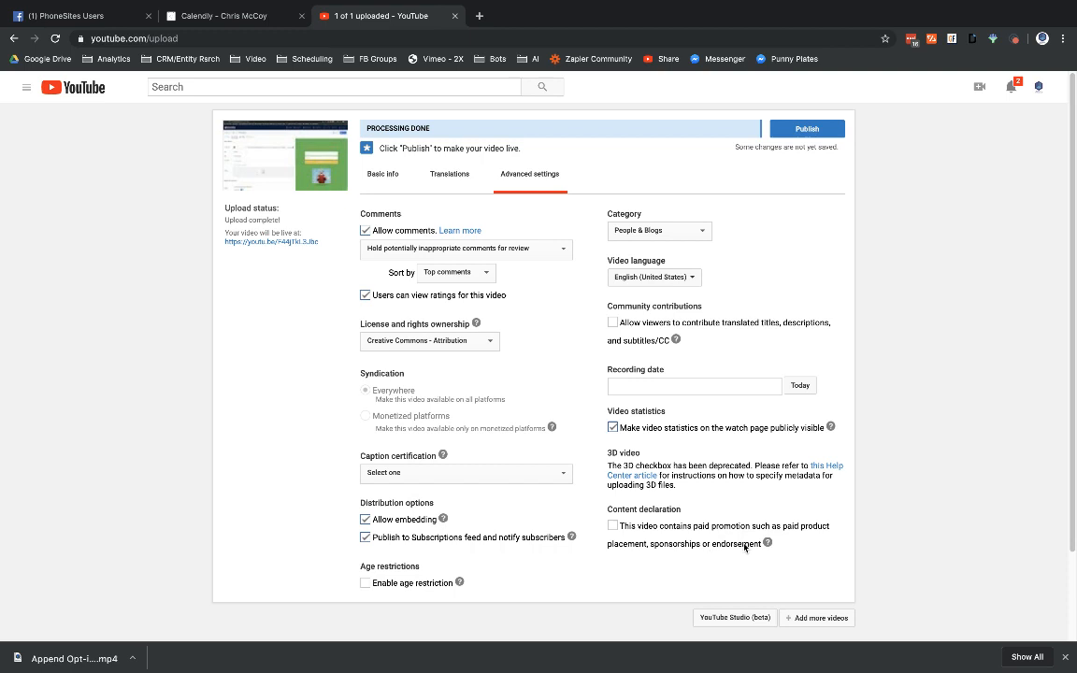
mouse_move(819, 142)
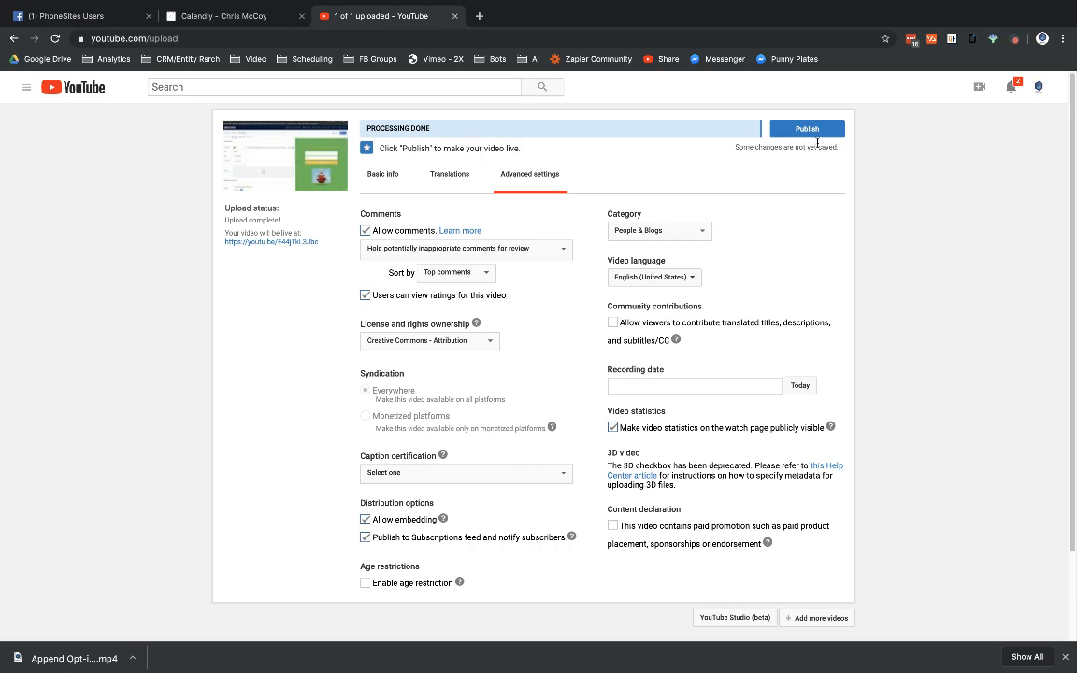
click(806, 127)
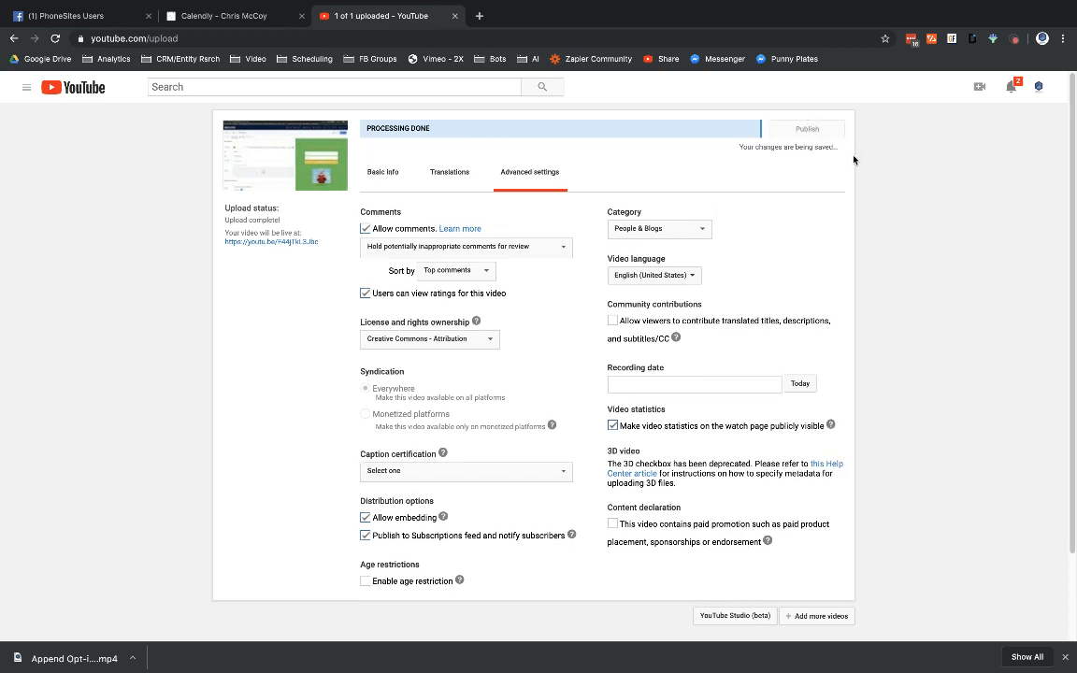
mouse_move(880, 160)
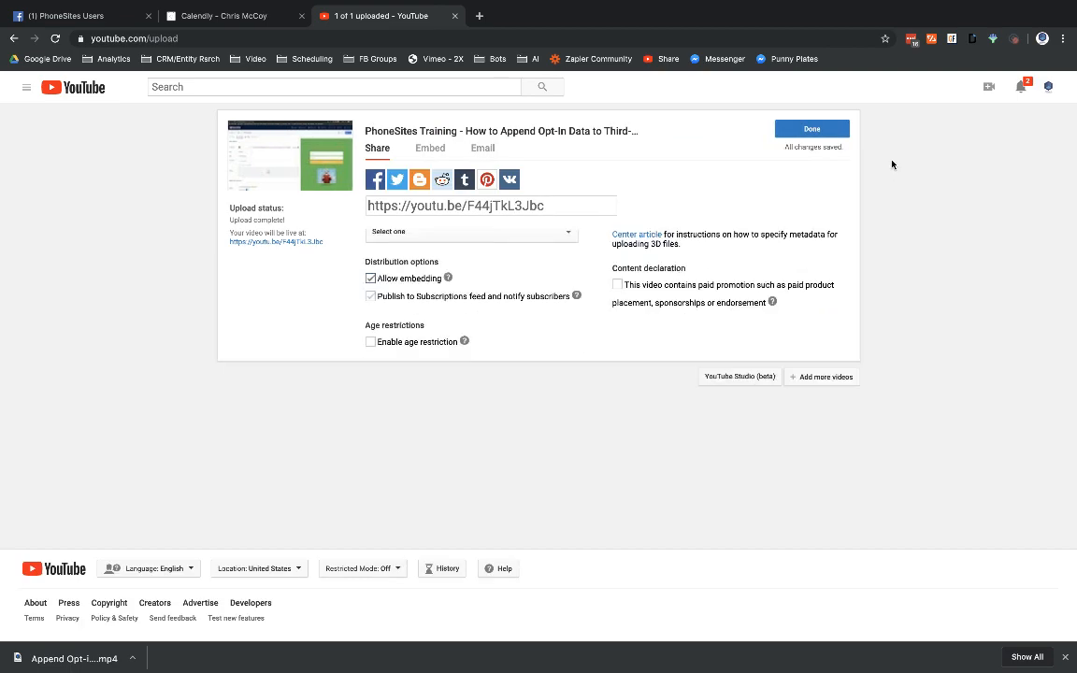
Step: Dismiss the sharing panel with the youtu.be link copied and open a new browser tab
click(812, 127)
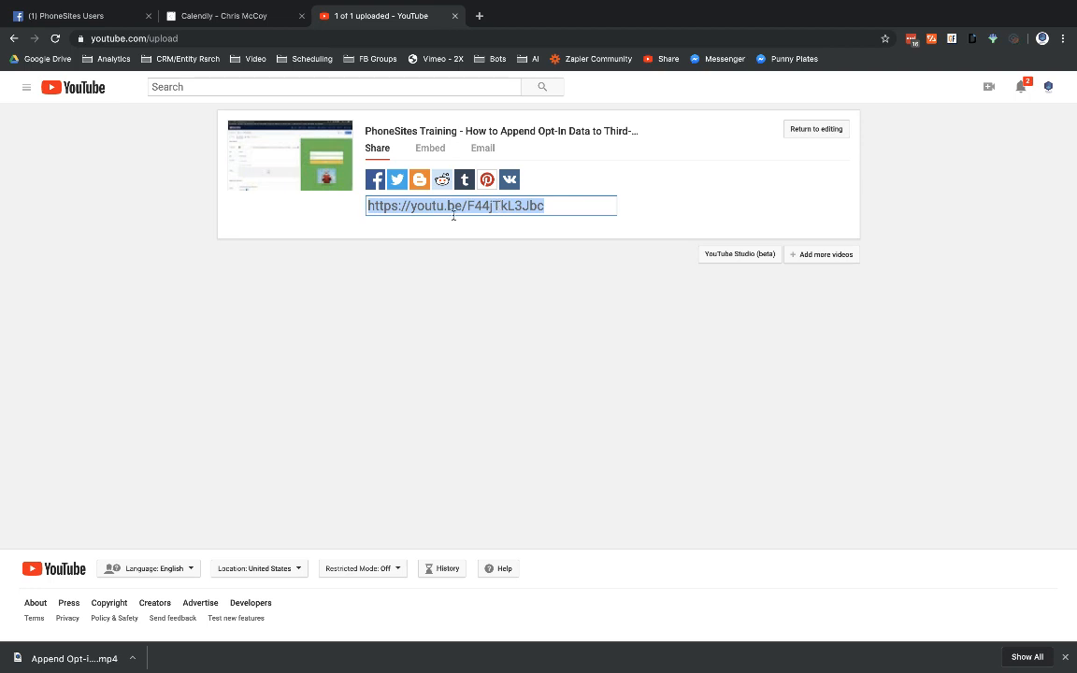
mouse_move(478, 15)
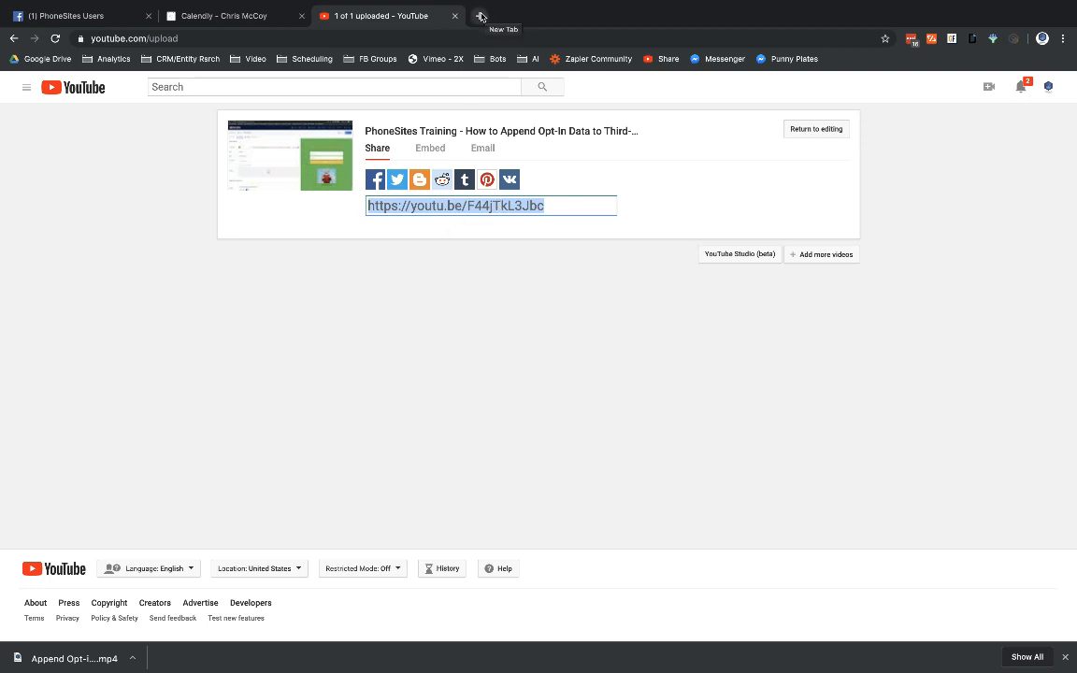
click(480, 15)
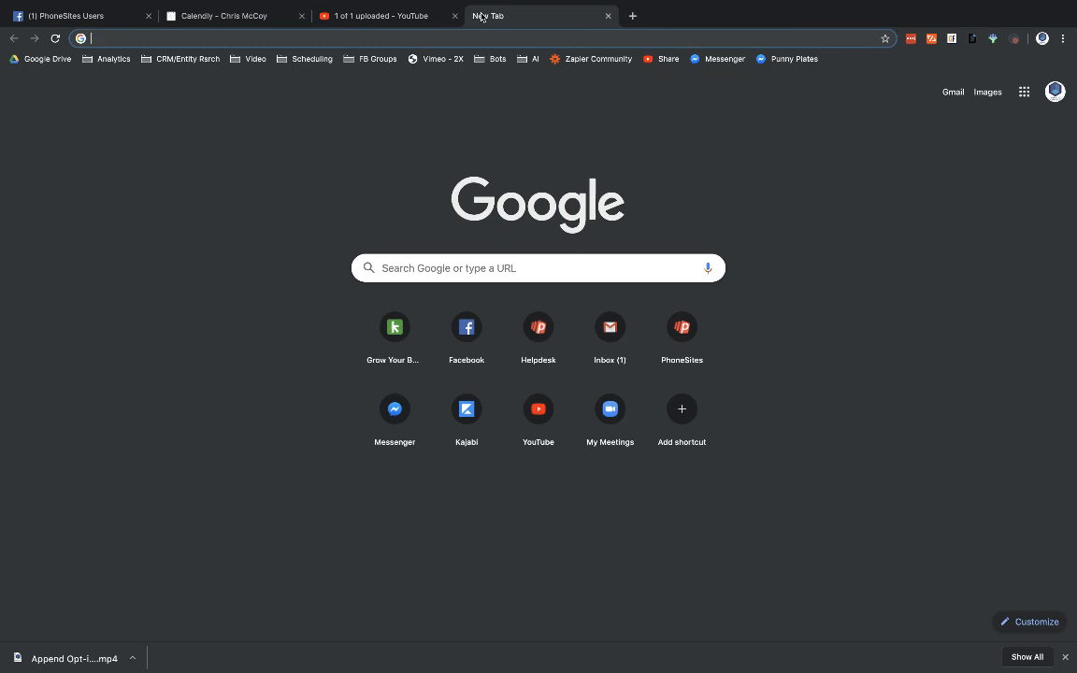
Step: On phonesites.com add a YouTube block at the bottom of My Homepage, then return to YouTube
text(https://phonesites.com)
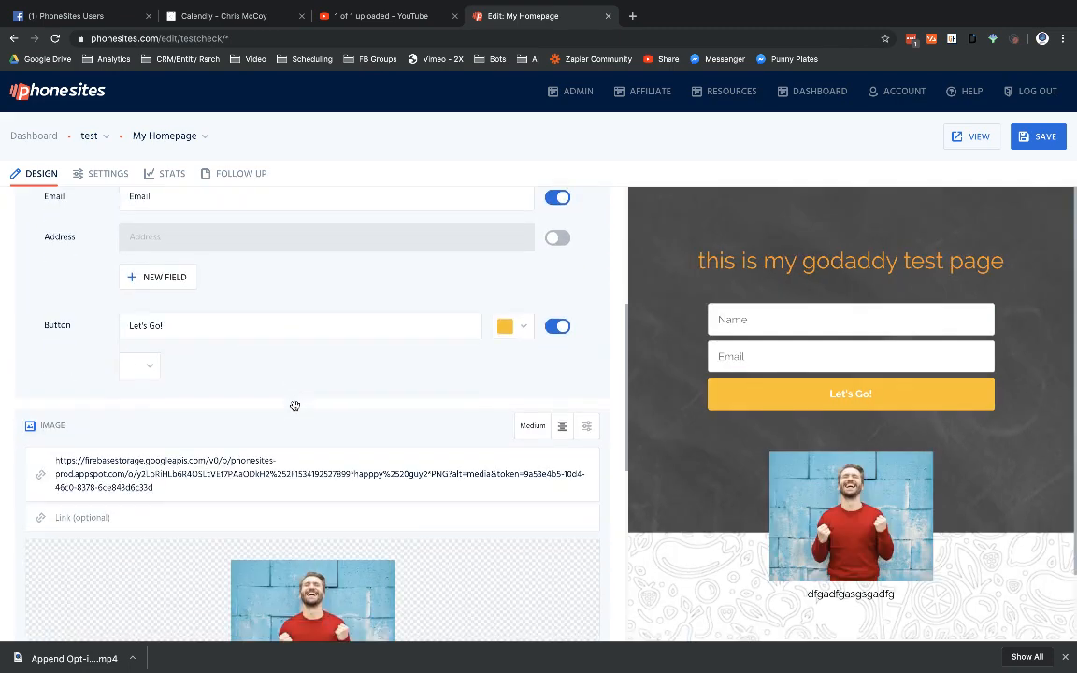
scroll(down, 3)
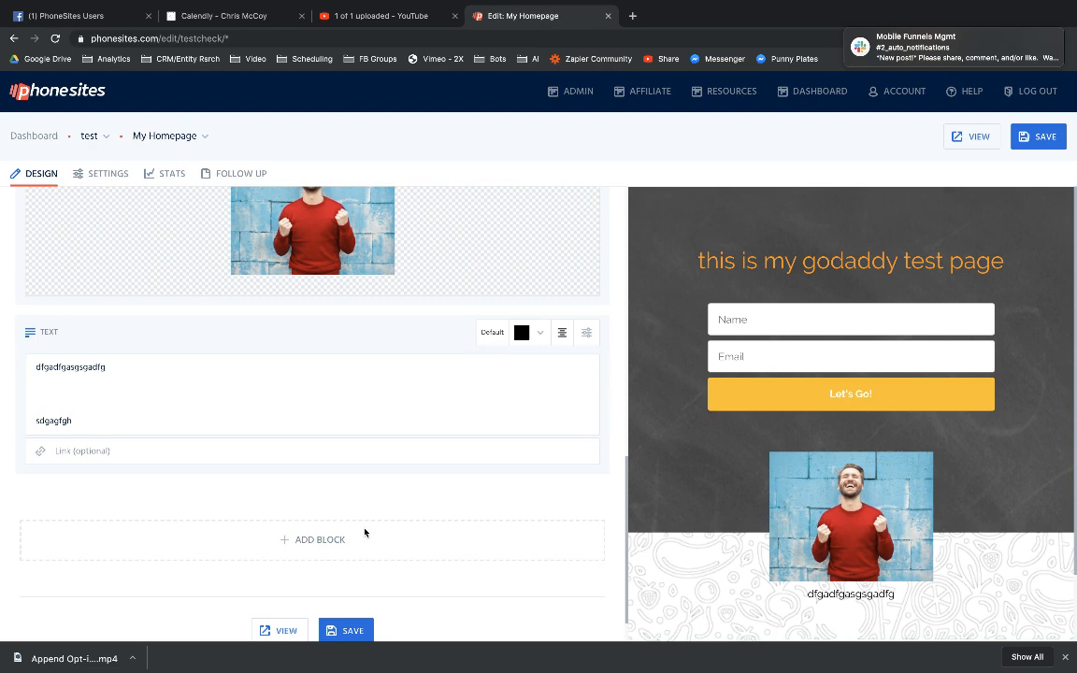
click(312, 538)
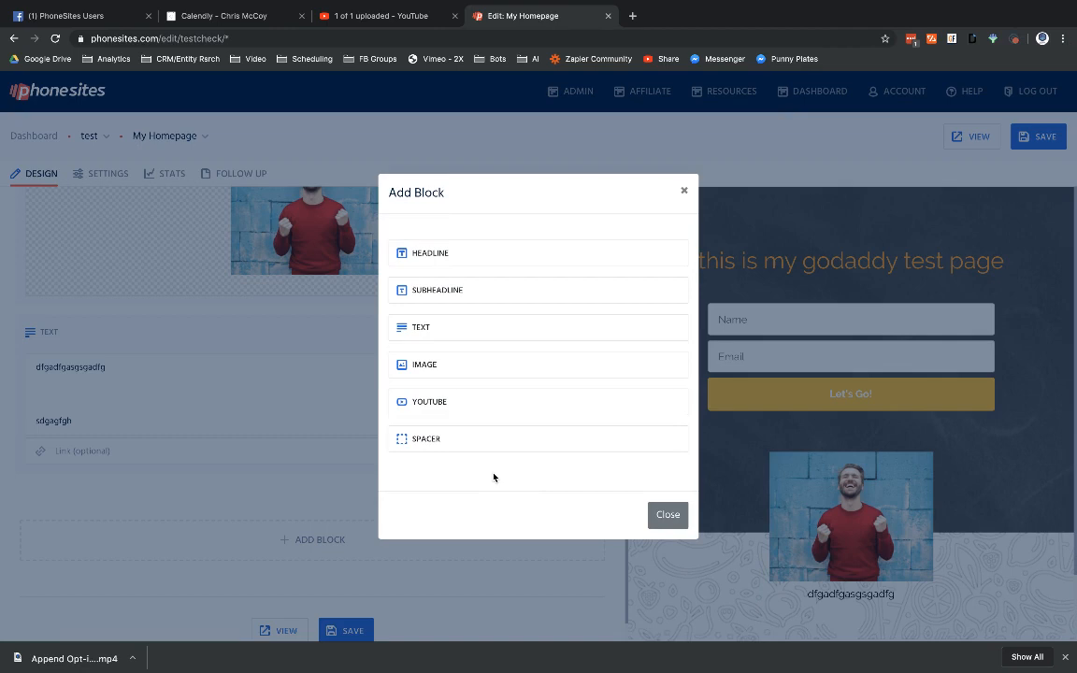
mouse_move(430, 400)
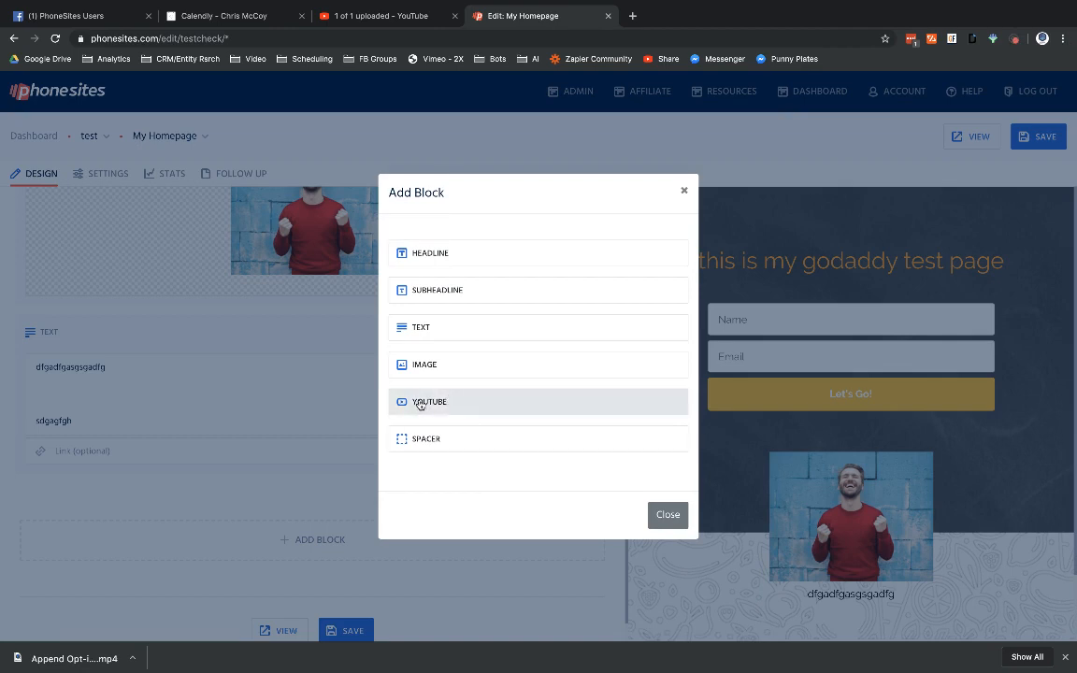
click(430, 402)
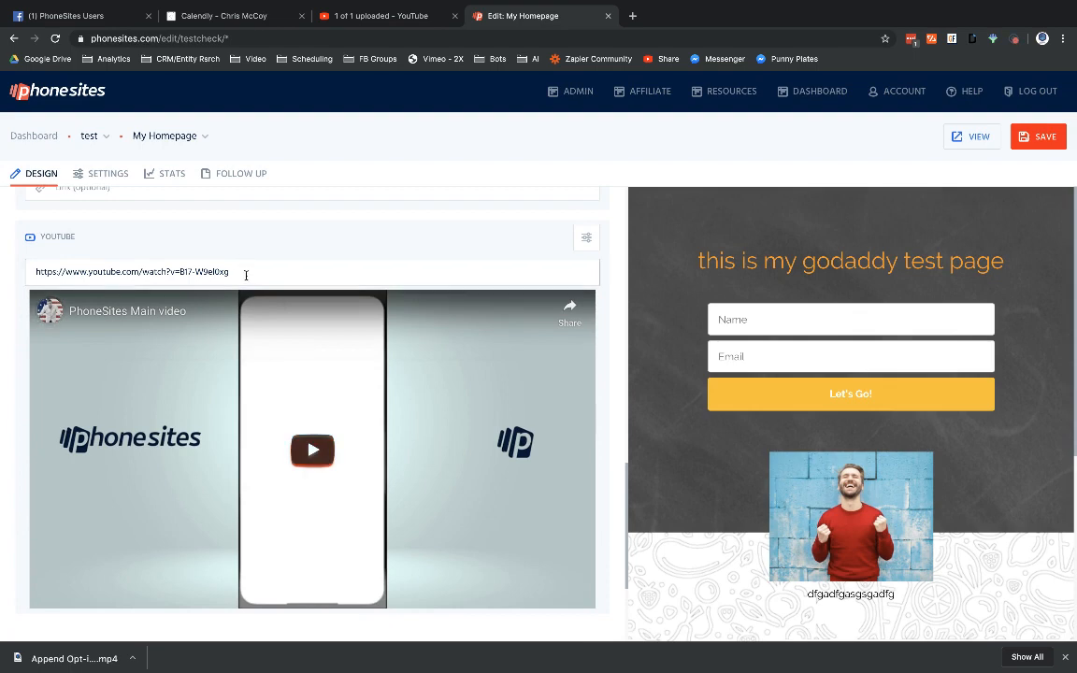
click(377, 15)
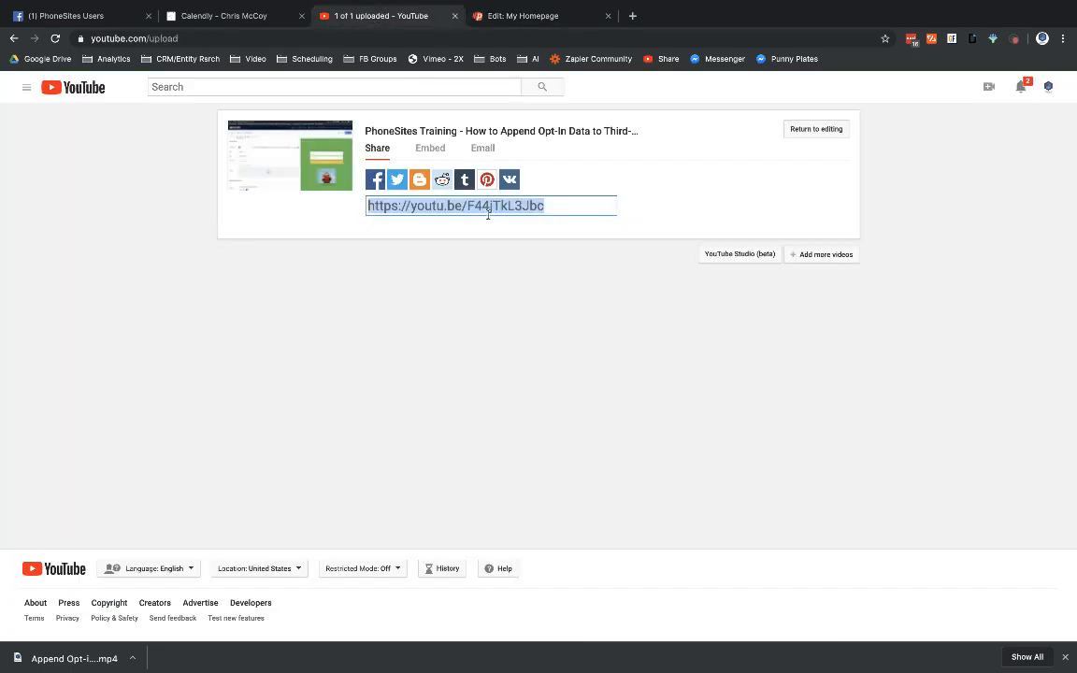
Step: Put the youtu.be training-video link in the YouTube block and save the PhoneSites page
click(540, 15)
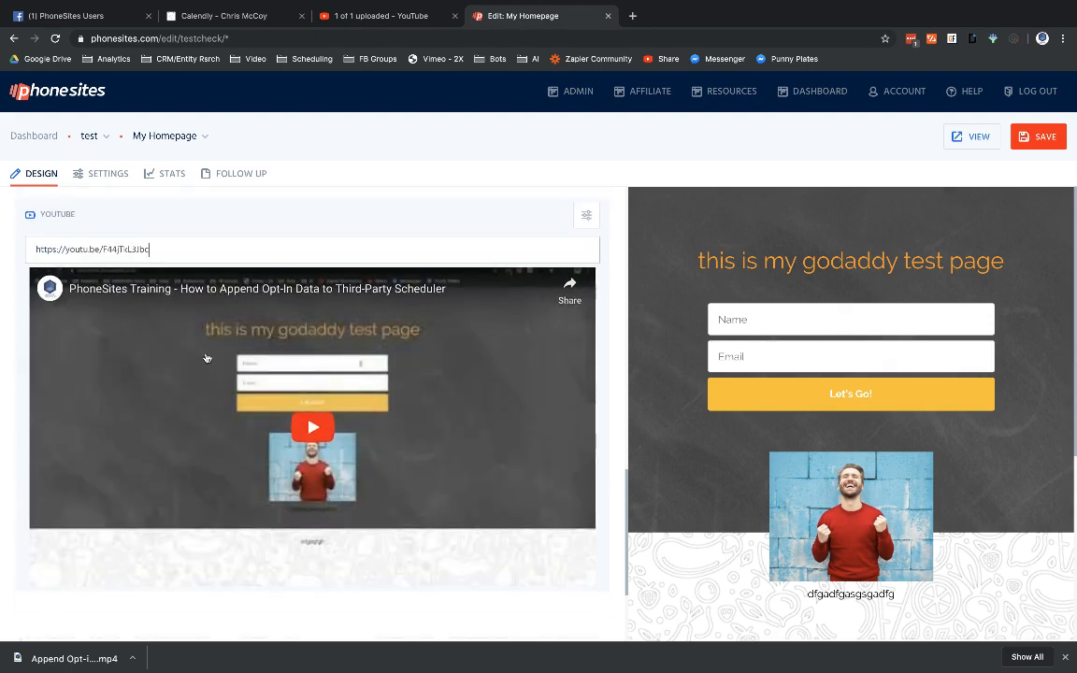
scroll(down, 3)
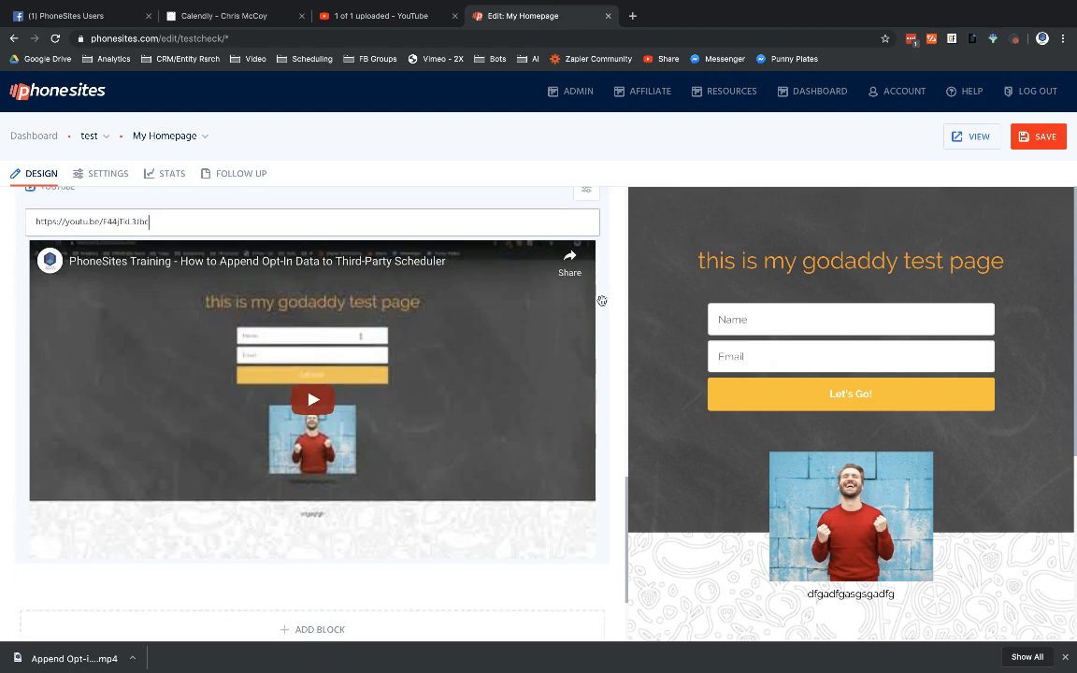
click(1038, 137)
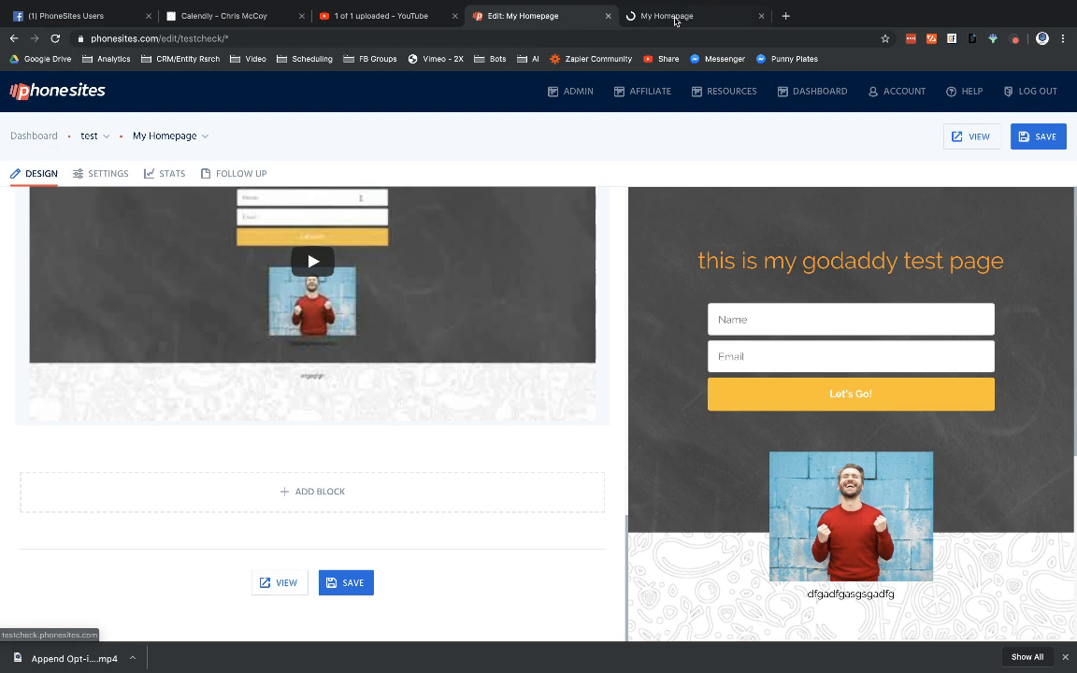
Step: Check the live testcheck page shows the embedded video, then return to YouTube's upload details
click(666, 14)
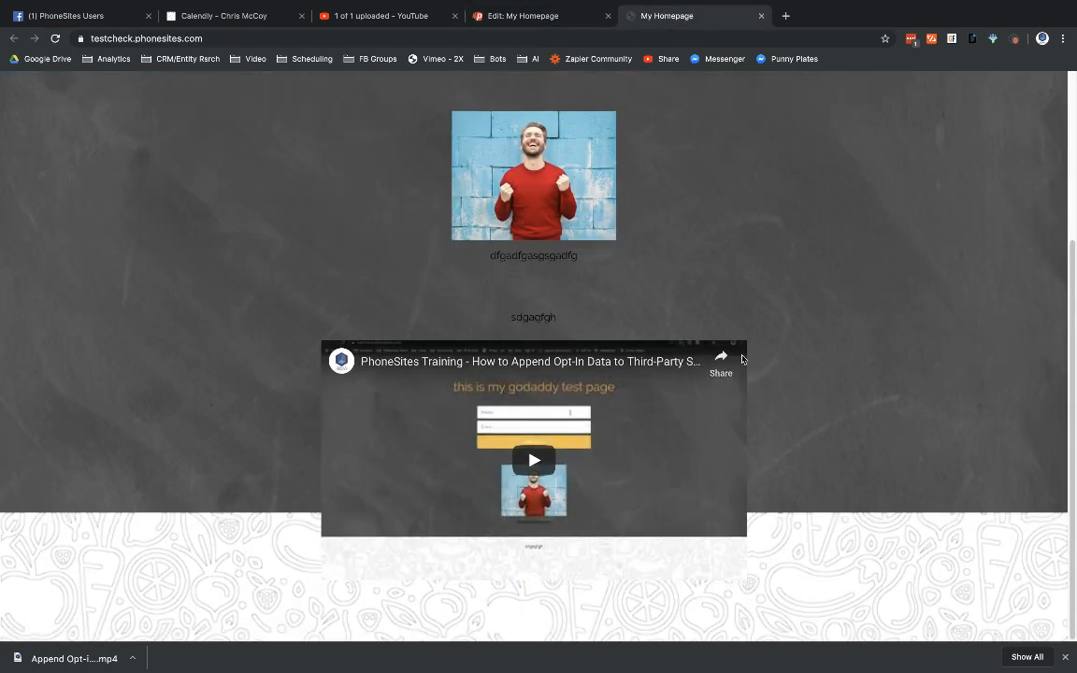
mouse_move(651, 411)
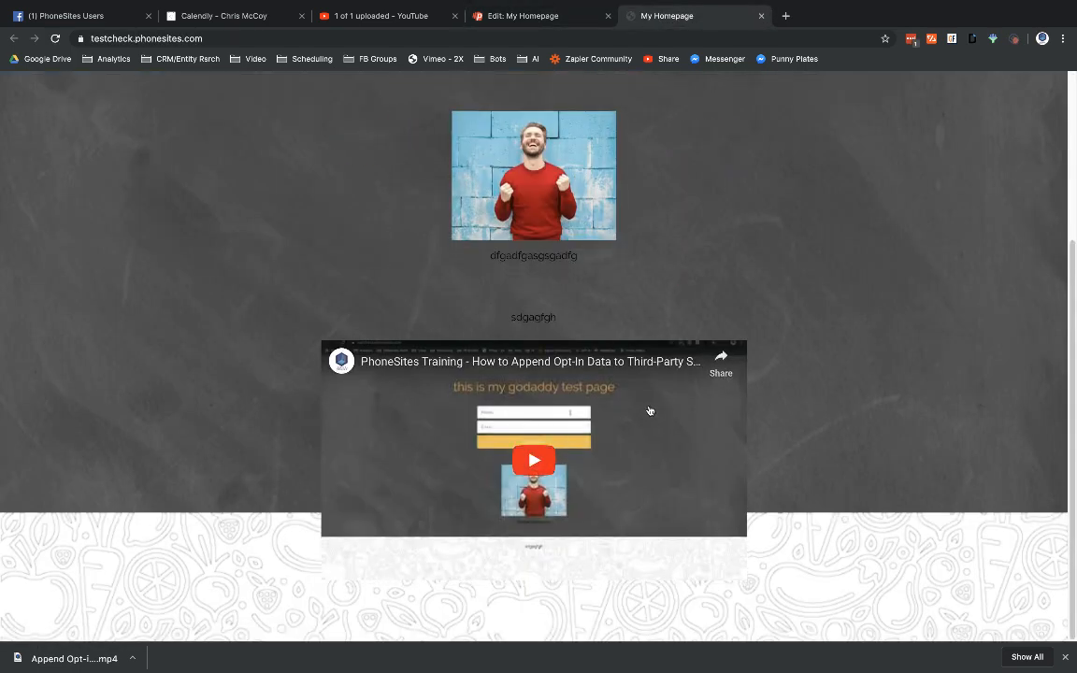
click(377, 15)
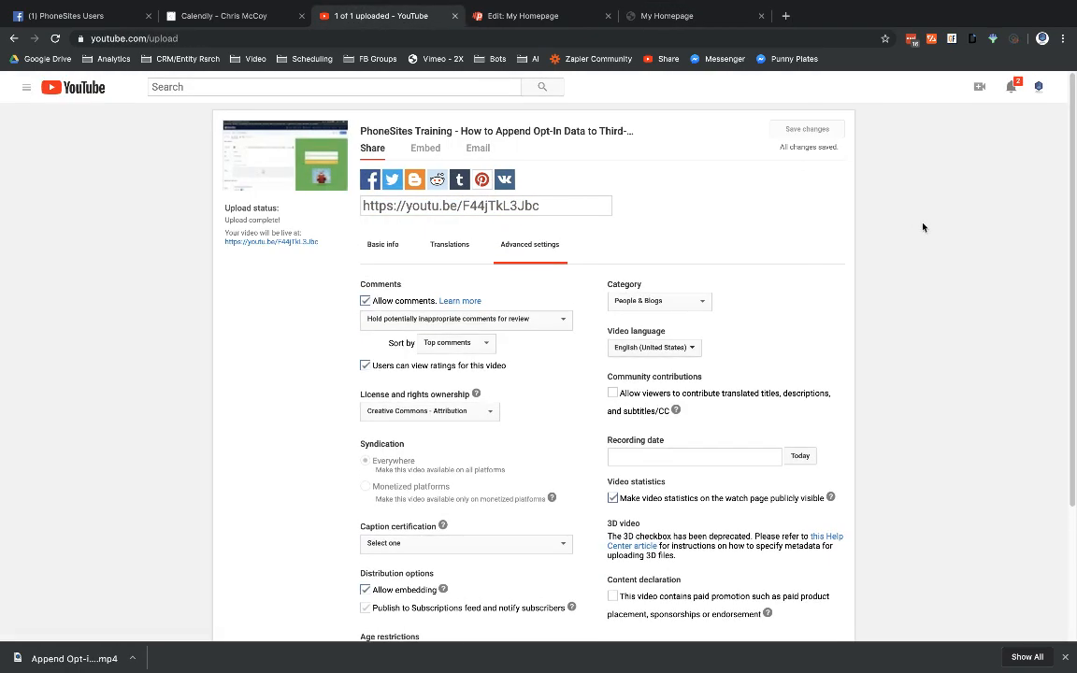
Step: Navigate via My channel to the Mobile Funnels channel's Playlists list
scroll(down, 3)
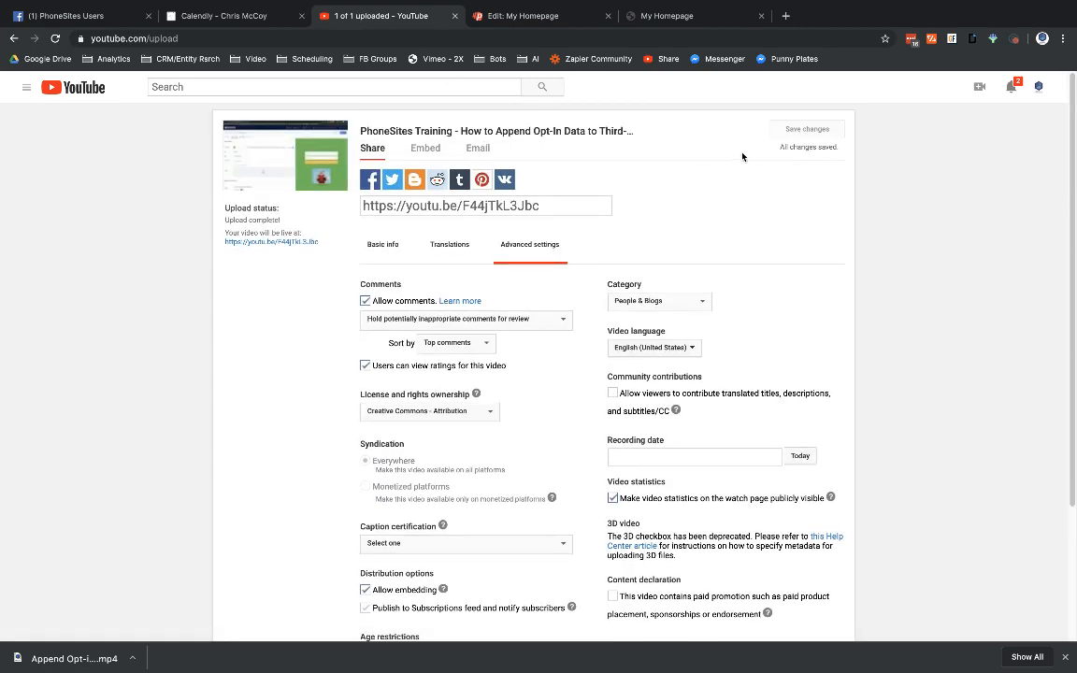
click(1040, 86)
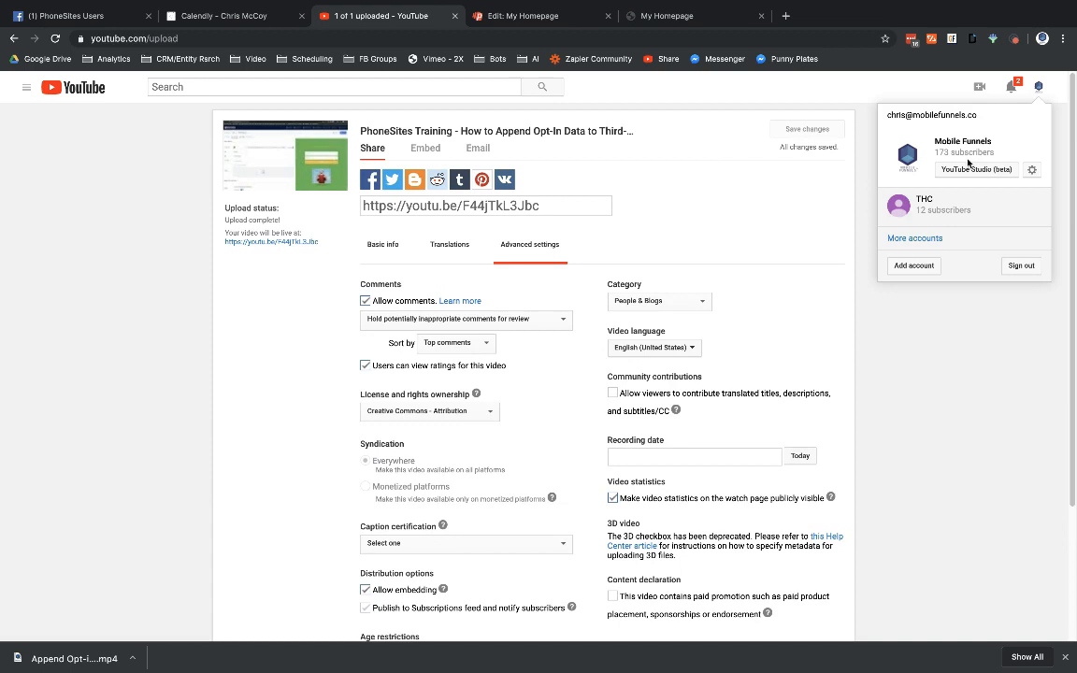
click(961, 338)
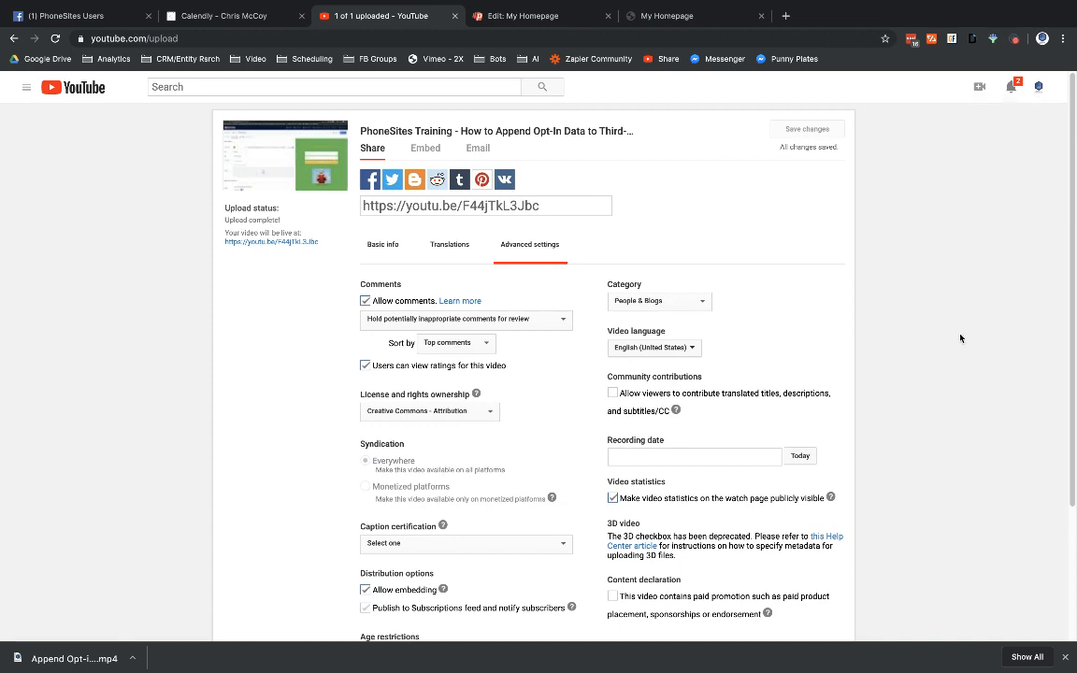
click(26, 88)
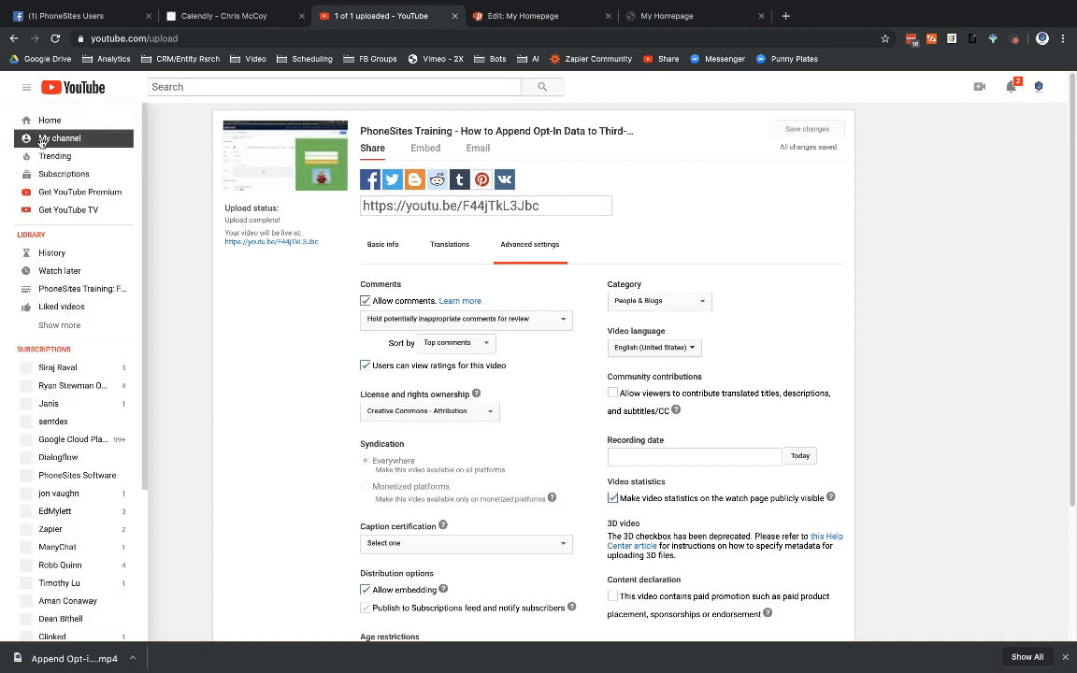
click(58, 138)
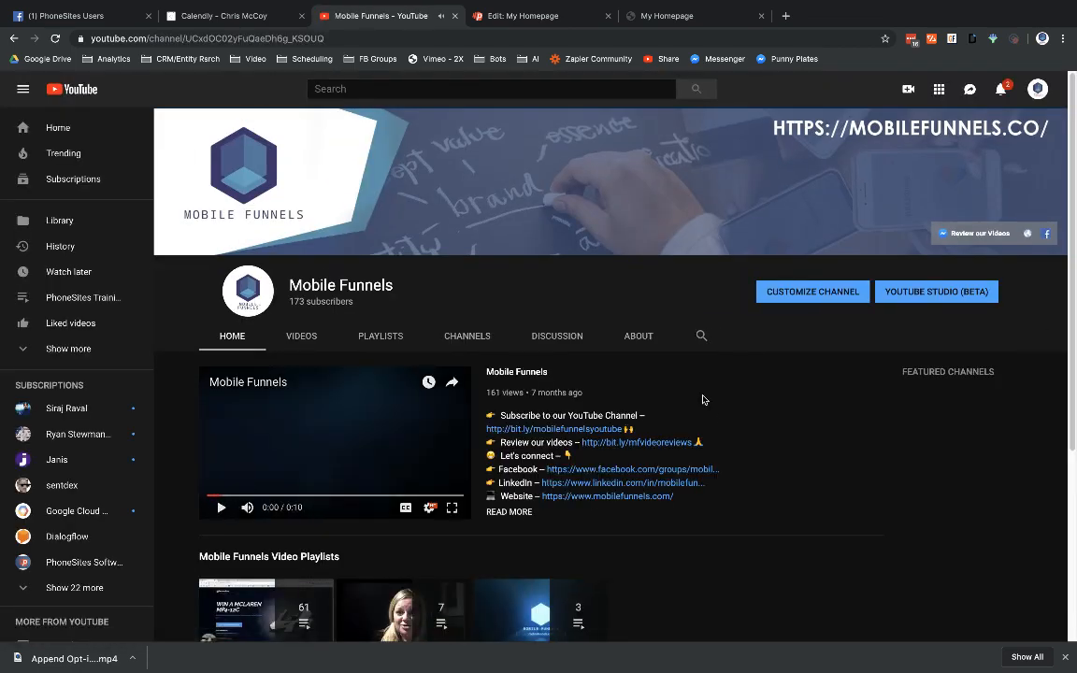
click(380, 337)
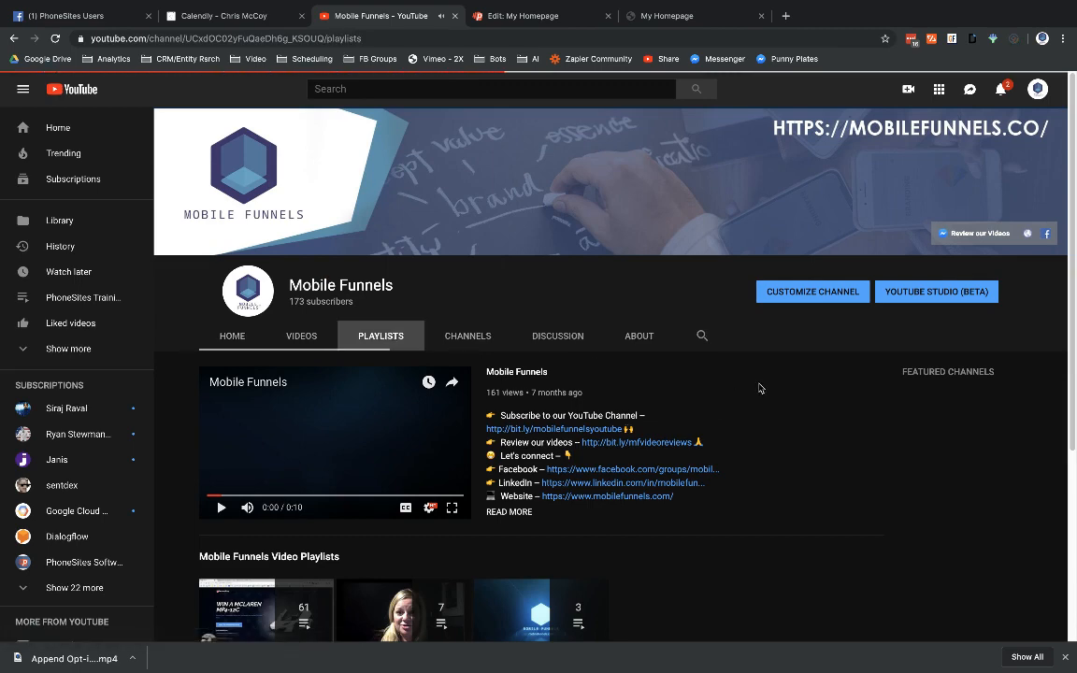
scroll(down, 3)
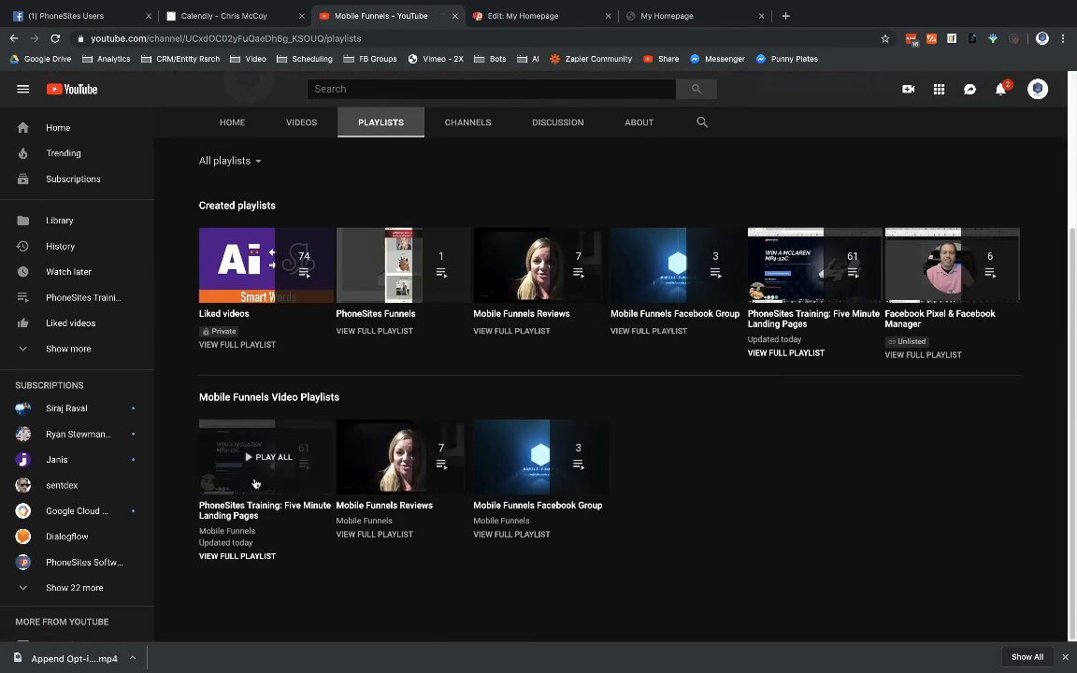
Step: Play All on the PhoneSites Training playlist and confirm its last entry is the new Append Opt-in Data video
click(265, 456)
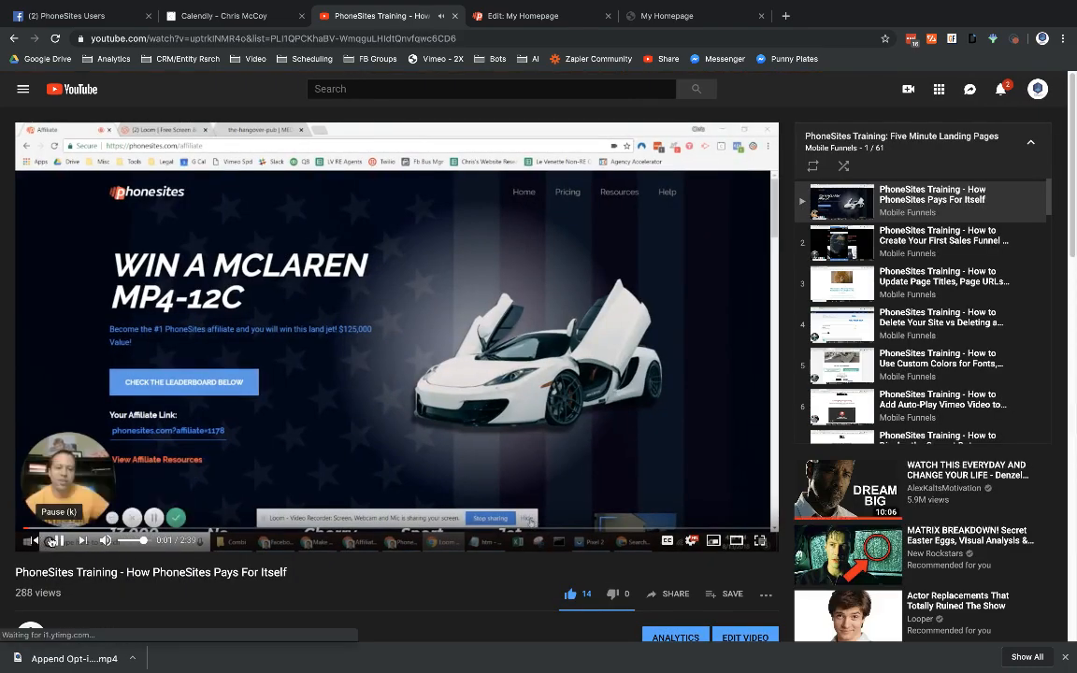
scroll(down, 3)
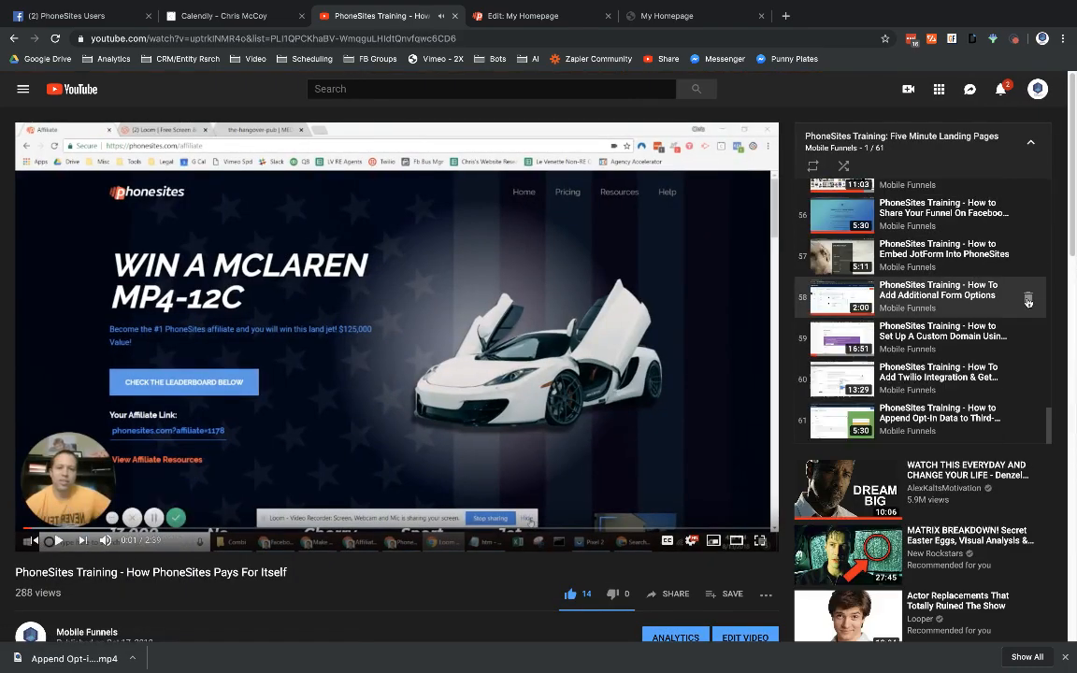
mouse_move(916, 420)
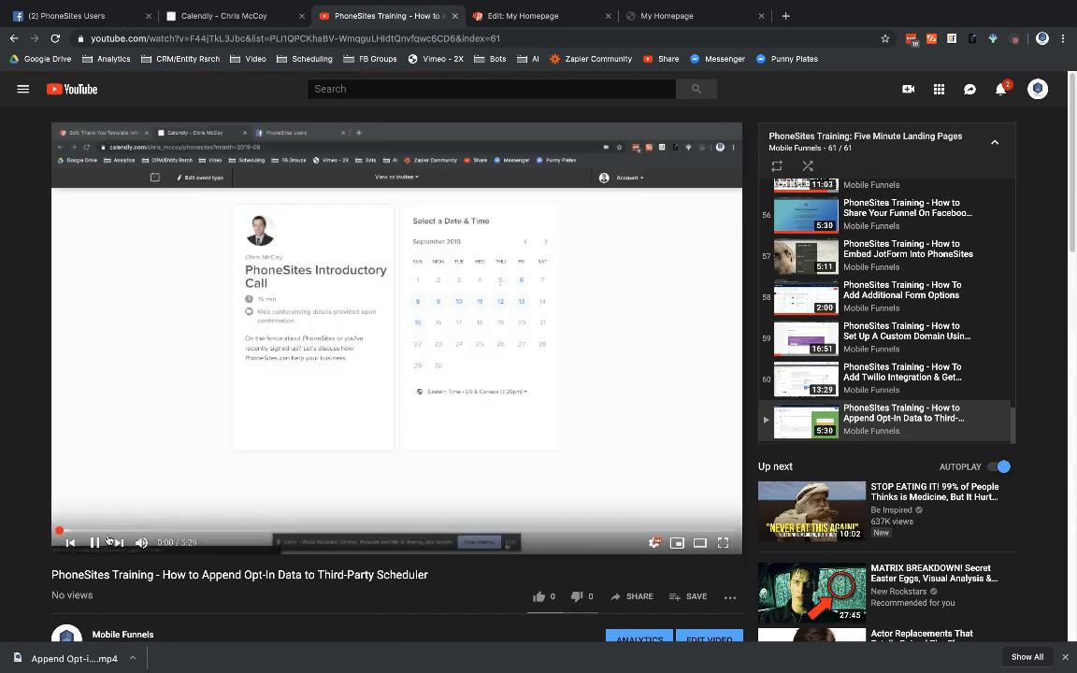
click(94, 542)
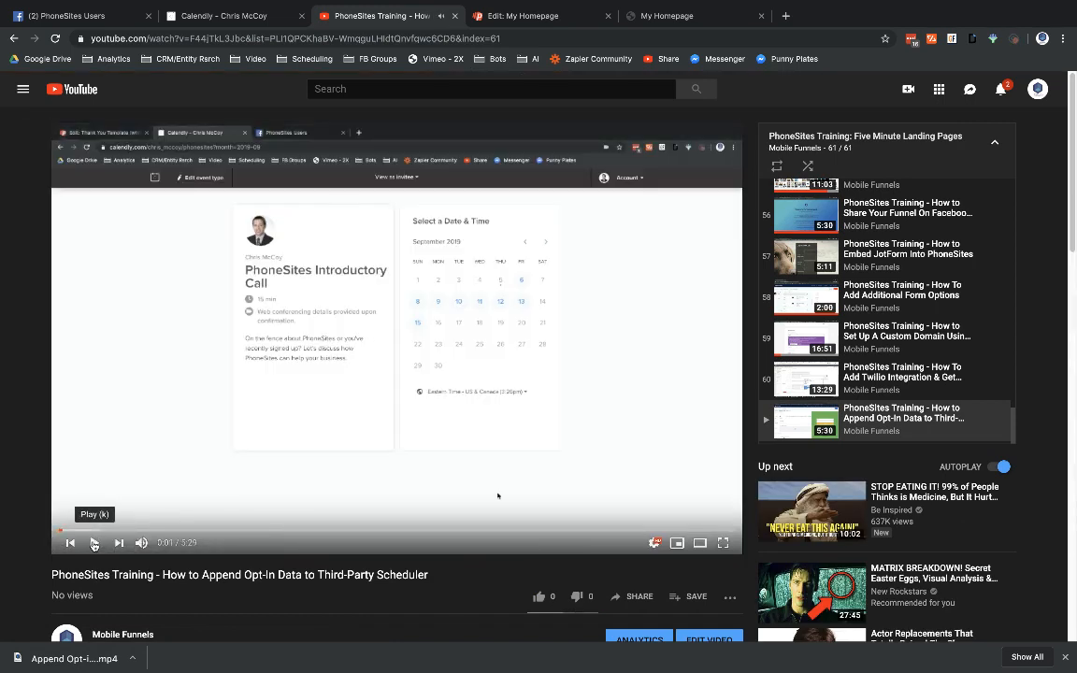
click(654, 542)
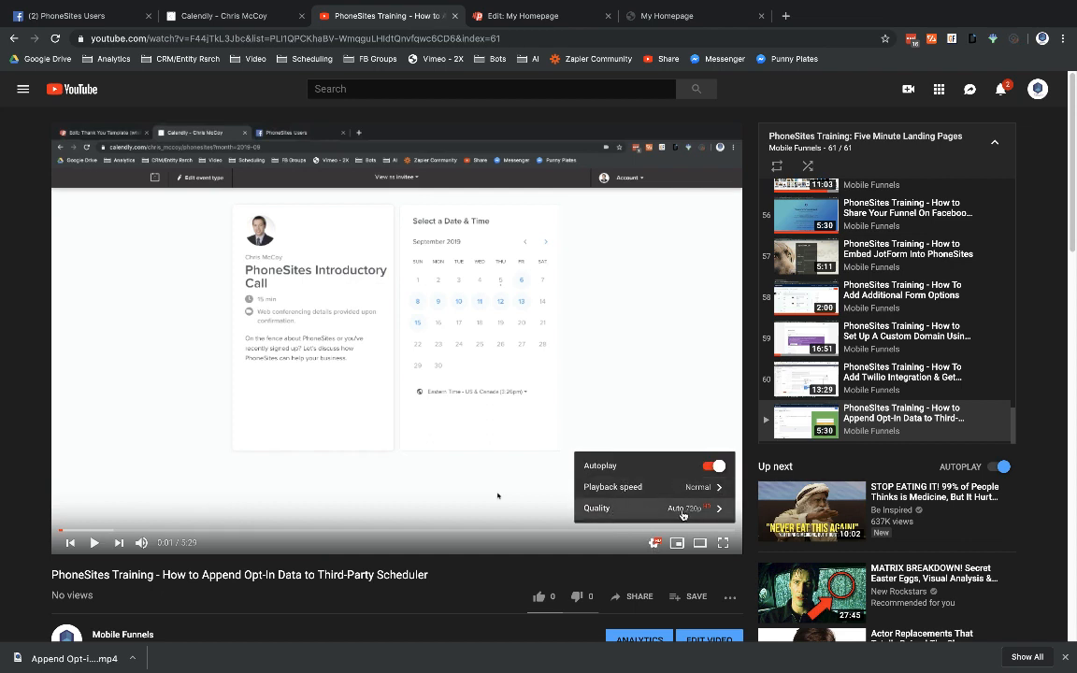
click(594, 509)
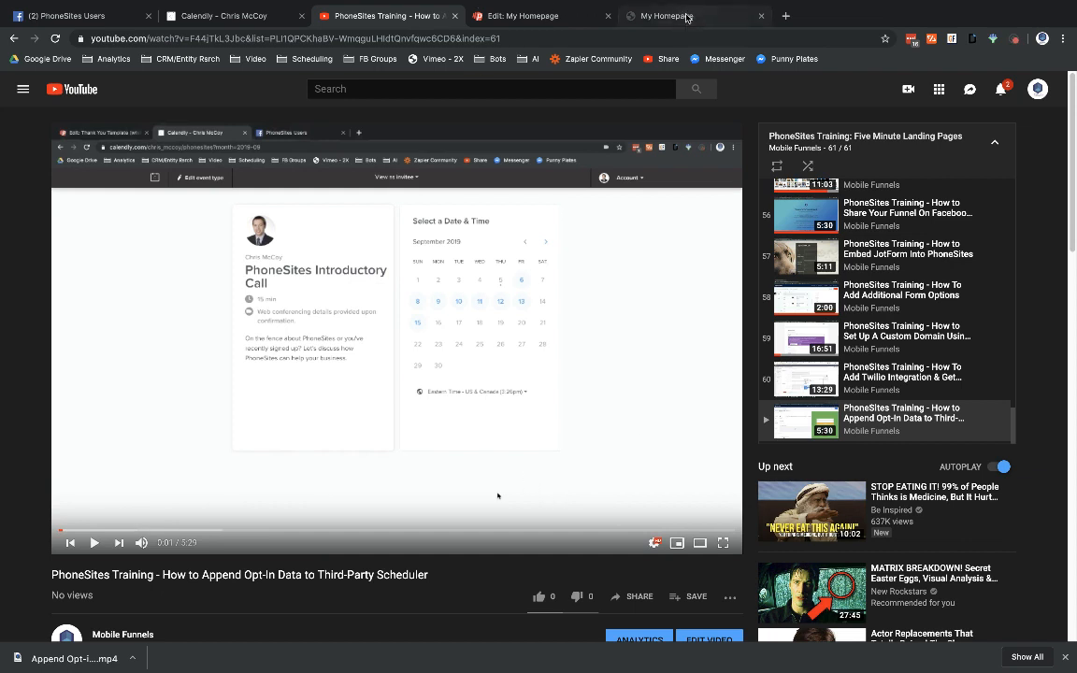
mouse_move(688, 15)
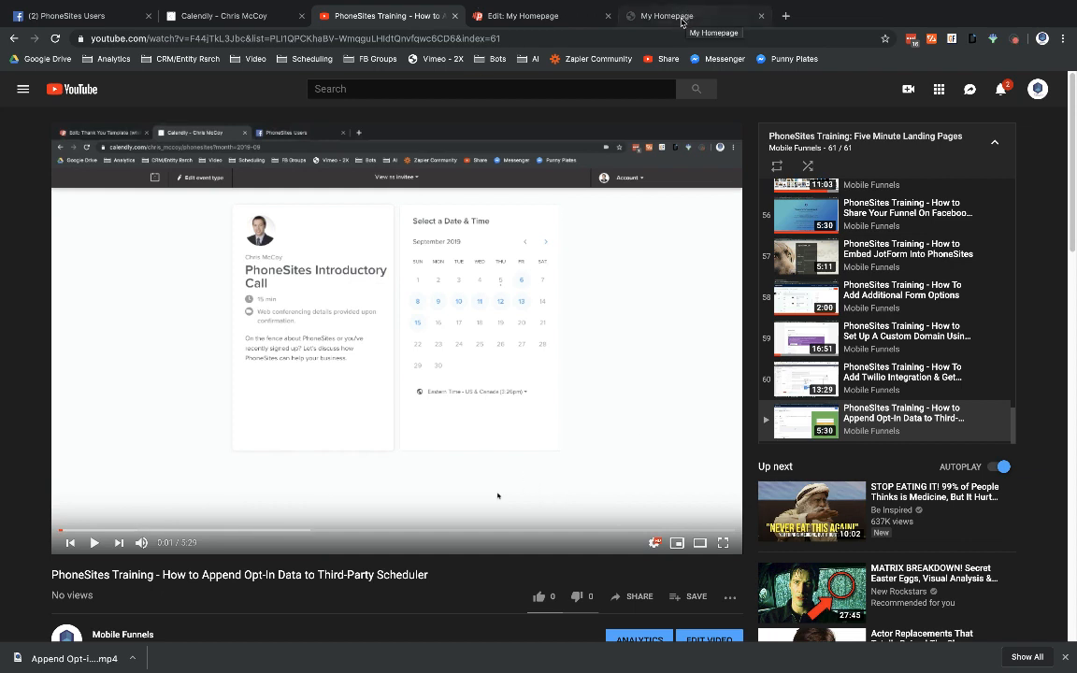